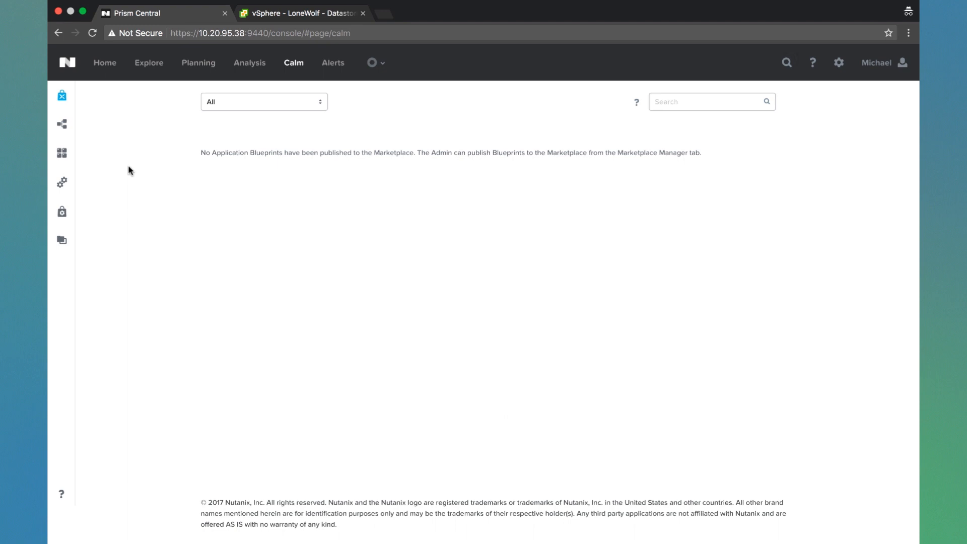
{"action": "mouse_move", "coordinate": [62, 96]}
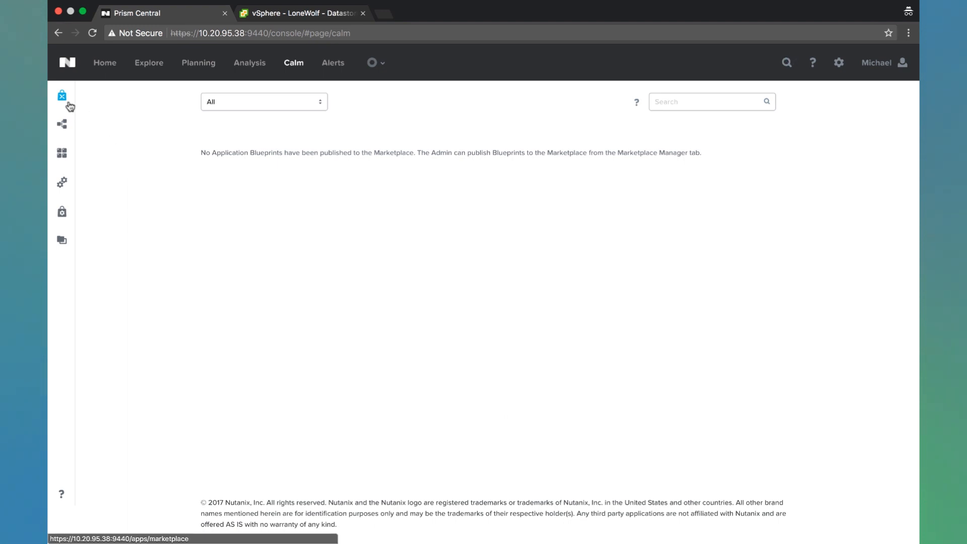
{"action": "mouse_move", "coordinate": [61, 95]}
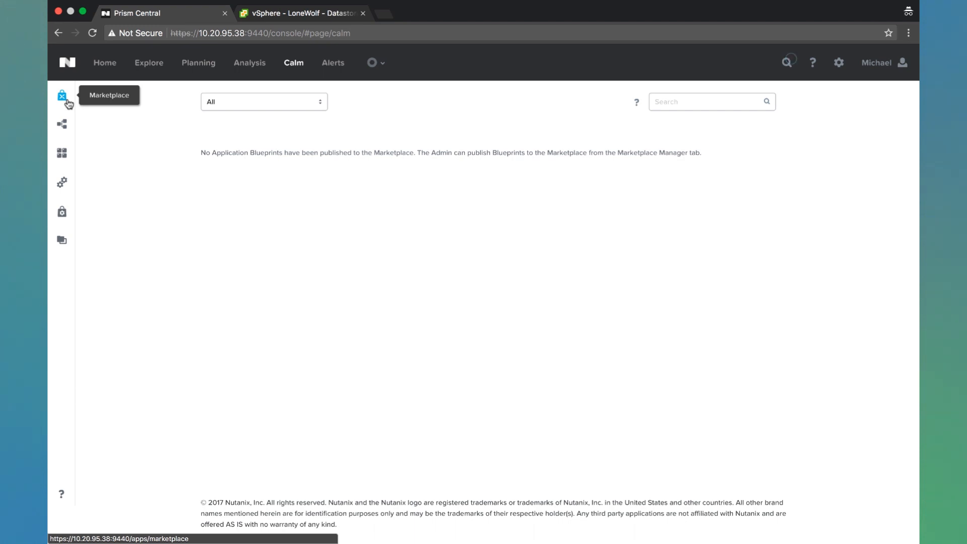
{"action": "mouse_move", "coordinate": [61, 213]}
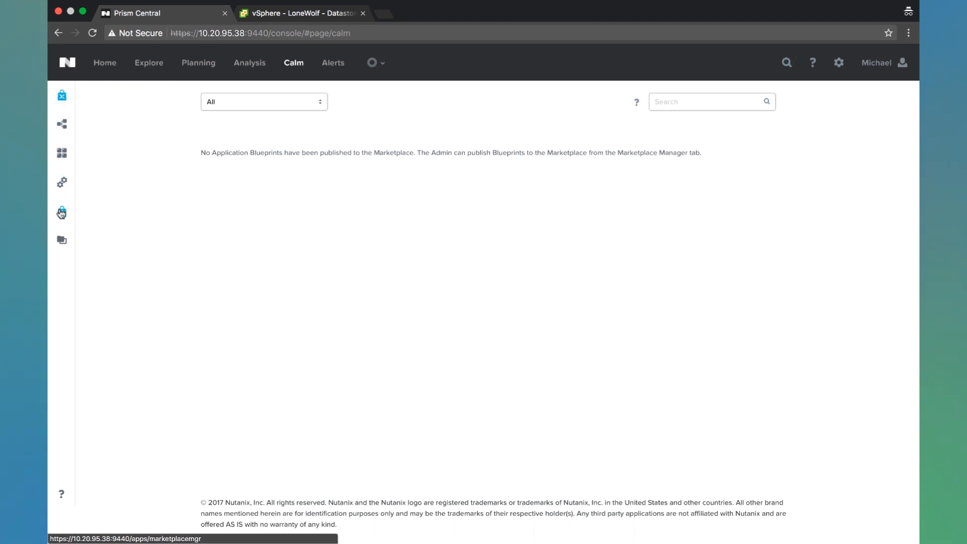
- Share the LAMP 2.0.0 marketplace blueprint with the Demo project and apply
{"action": "left_click", "coordinate": [62, 212]}
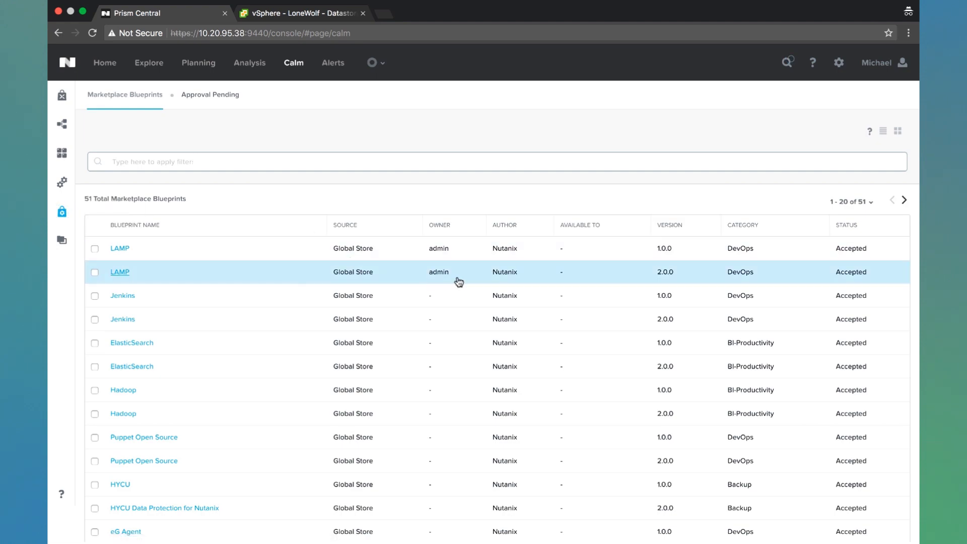
{"action": "left_click", "coordinate": [95, 272]}
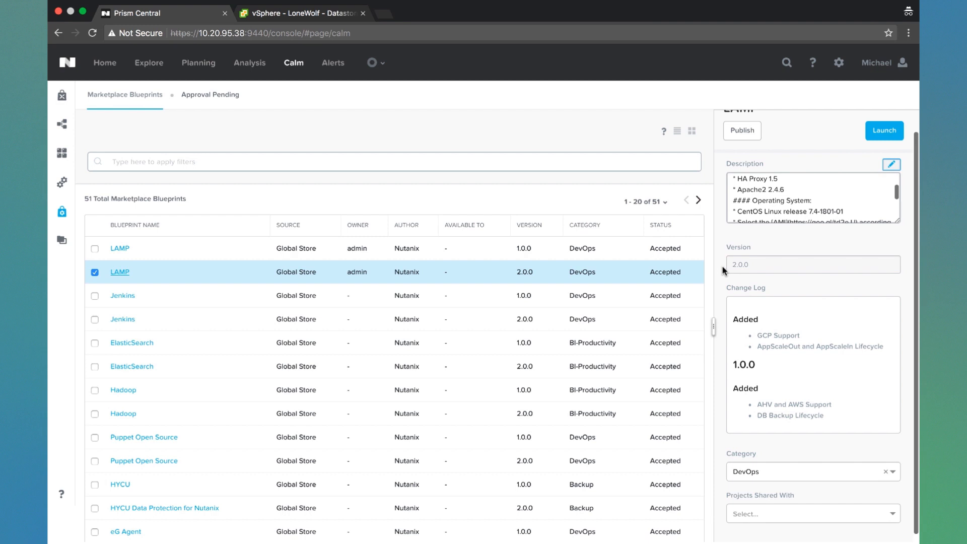
{"action": "left_click", "coordinate": [812, 513]}
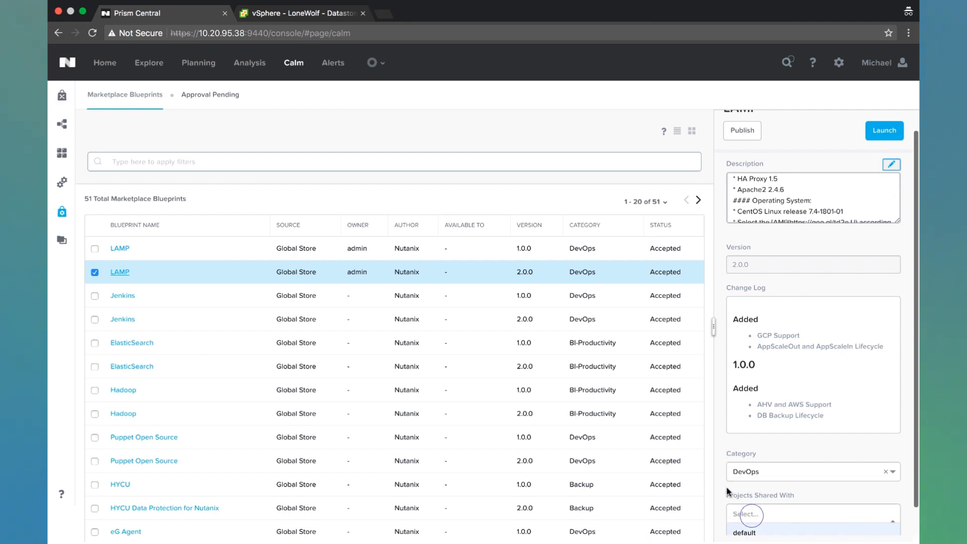
{"action": "left_click", "coordinate": [744, 532]}
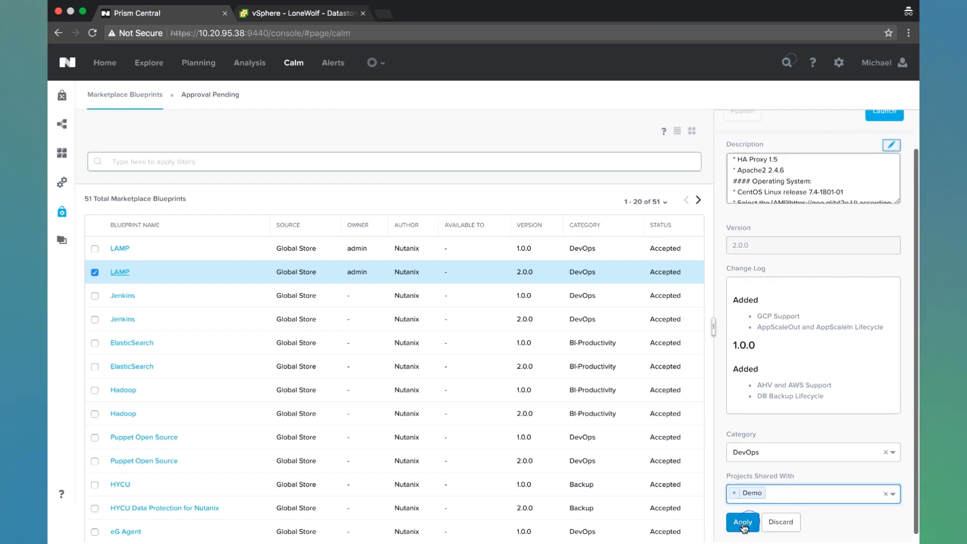
{"action": "left_click", "coordinate": [742, 522]}
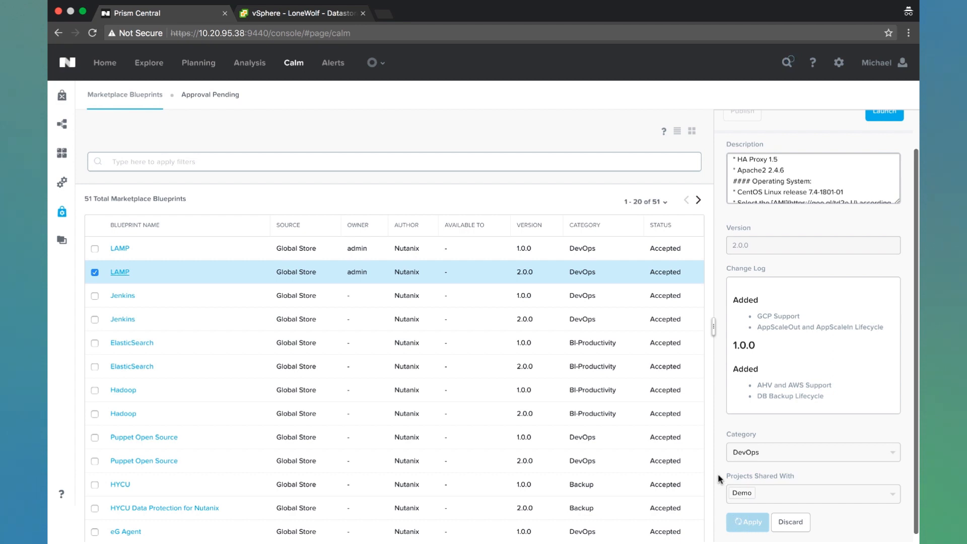
- Publish the LAMP 2.0.0 blueprint to the marketplace
{"action": "scroll", "scroll_direction": "up", "scroll_amount": 3}
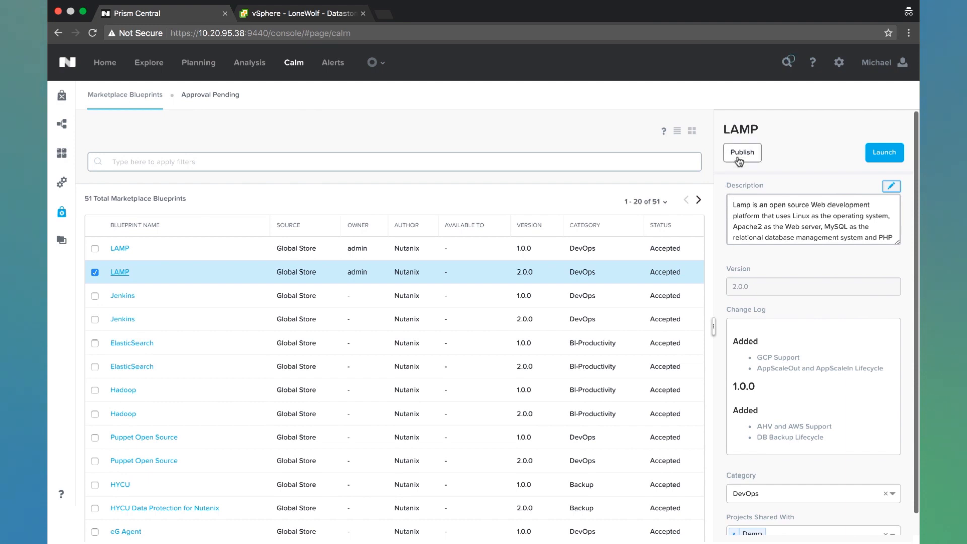
{"action": "left_click", "coordinate": [742, 152]}
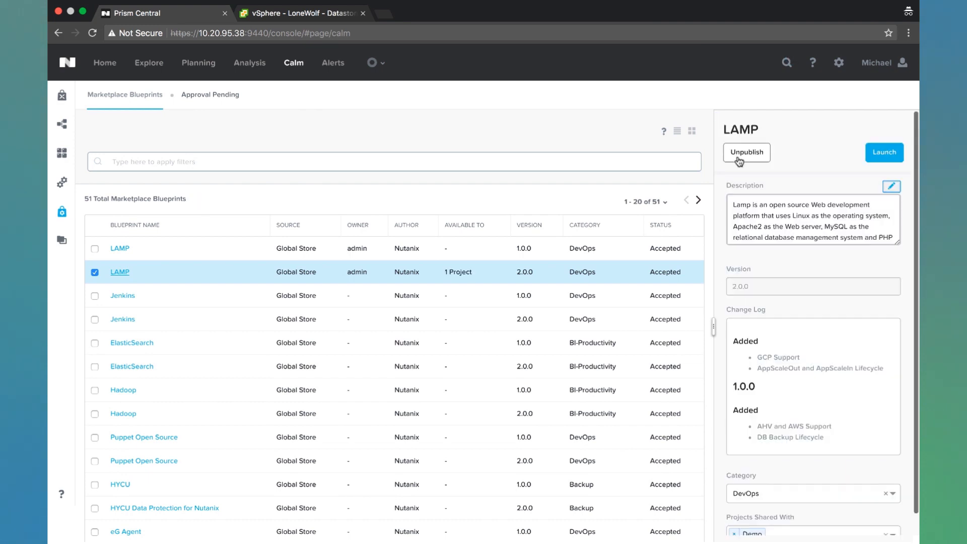
{"action": "mouse_move", "coordinate": [62, 97]}
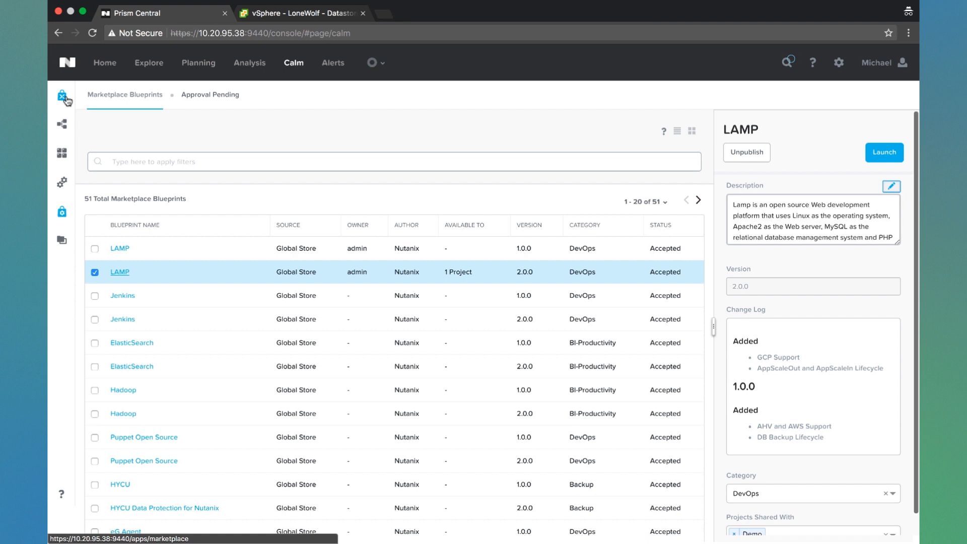
- Clone the LAMP marketplace item as LAMP-vCenter into the Demo project
{"action": "left_click", "coordinate": [120, 272]}
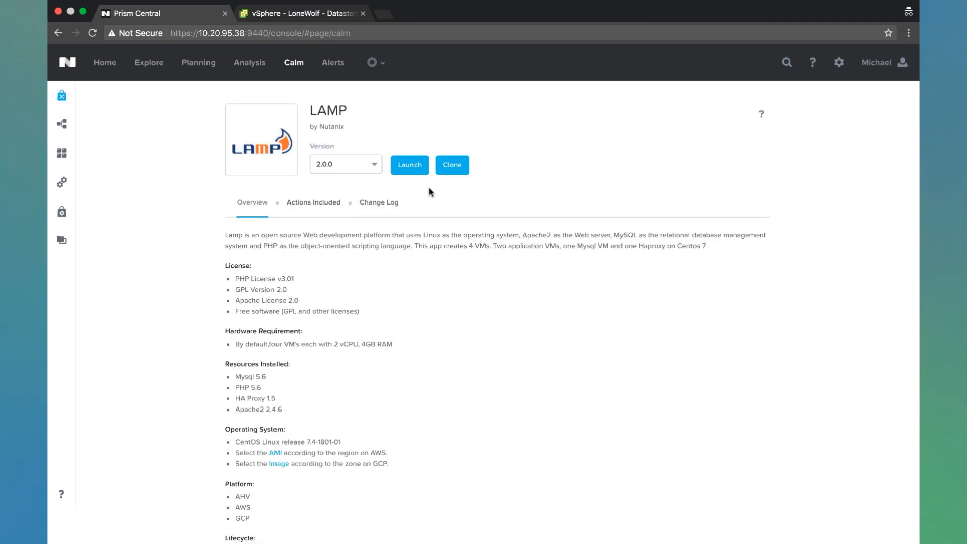
{"action": "mouse_move", "coordinate": [452, 164]}
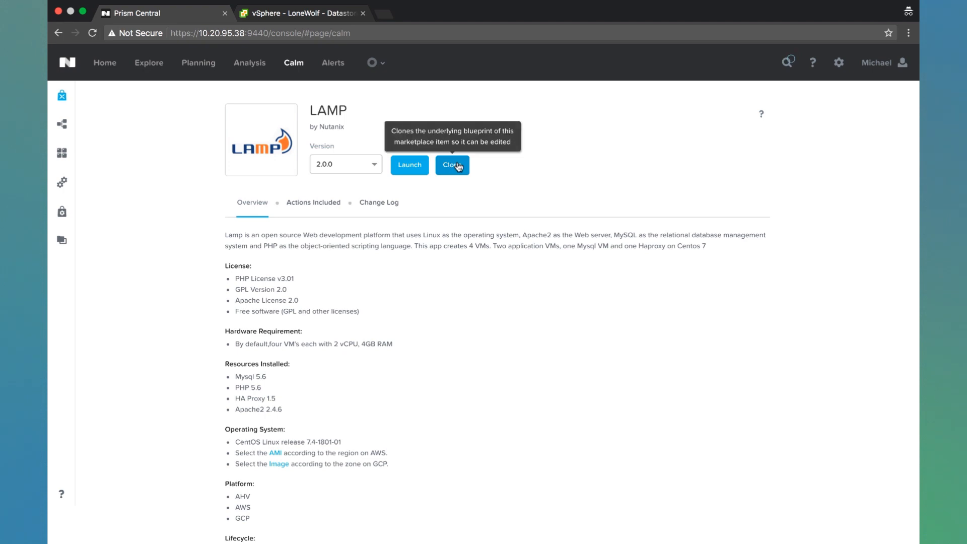
{"action": "left_click", "coordinate": [451, 164]}
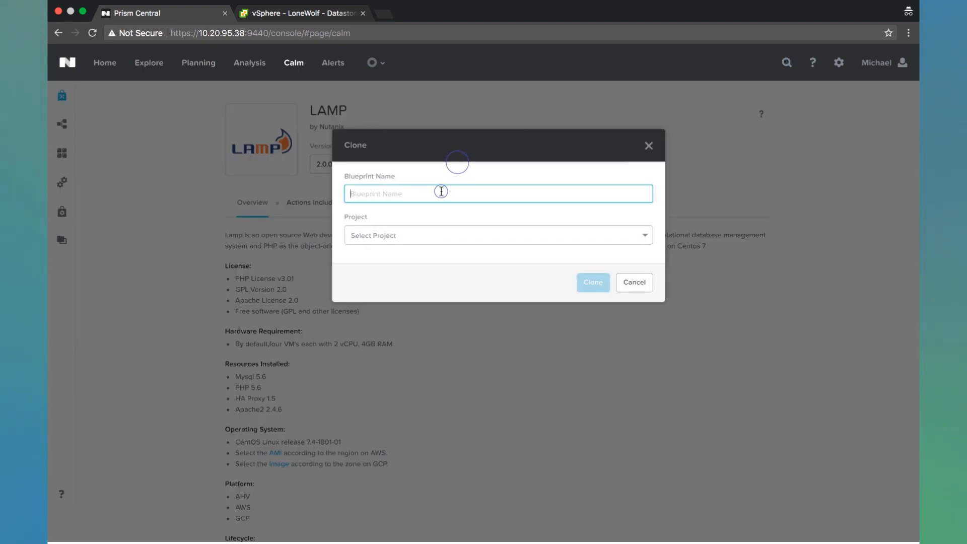
{"action": "type", "text": "LAMP-v"}
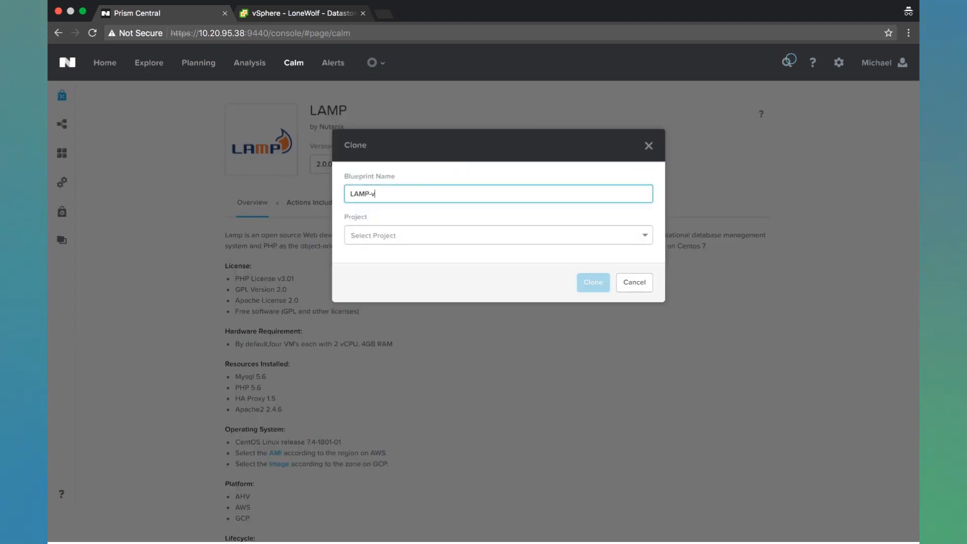
{"action": "left_click", "coordinate": [497, 234]}
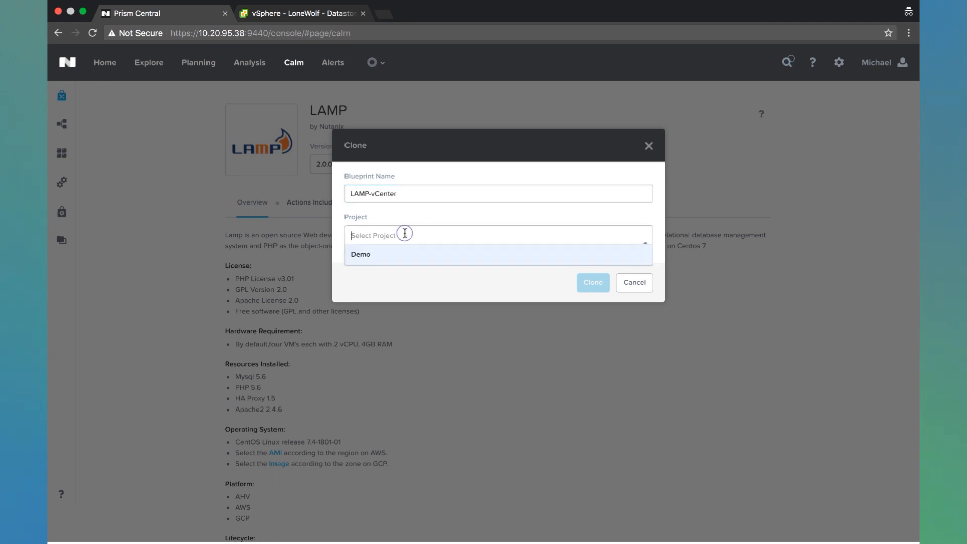
{"action": "left_click", "coordinate": [361, 254]}
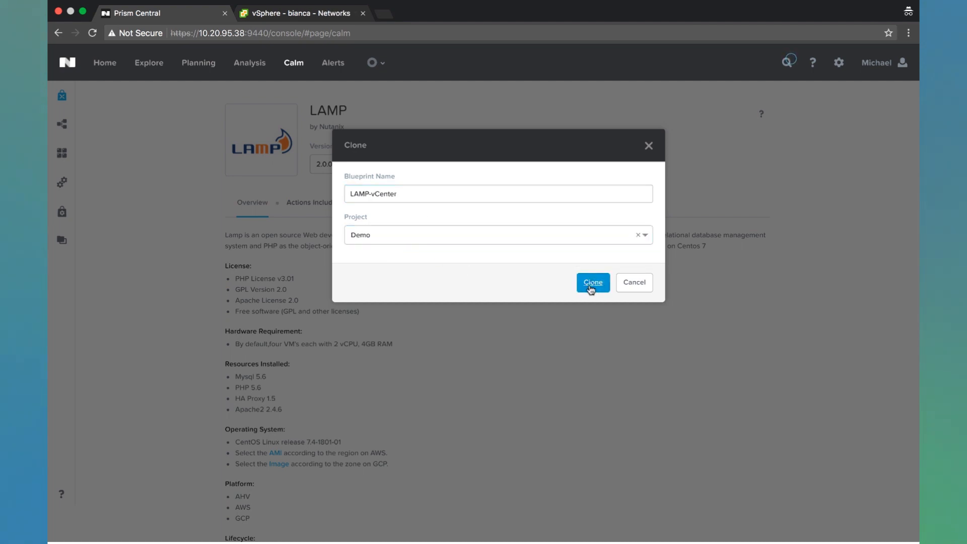
{"action": "left_click", "coordinate": [593, 282]}
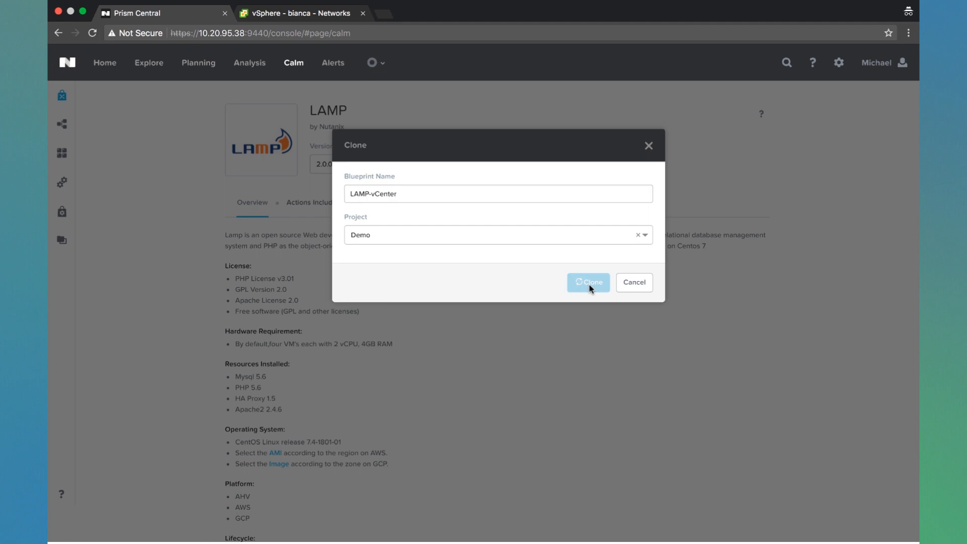
{"action": "left_click", "coordinate": [586, 282]}
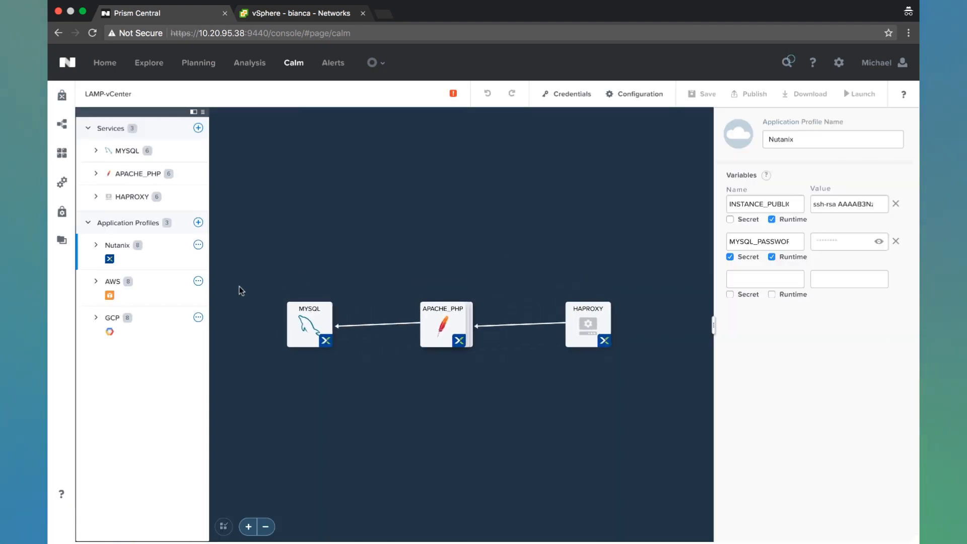
- Delete the GCP and AWS application profiles from LAMP-vCenter
{"action": "left_click", "coordinate": [198, 317]}
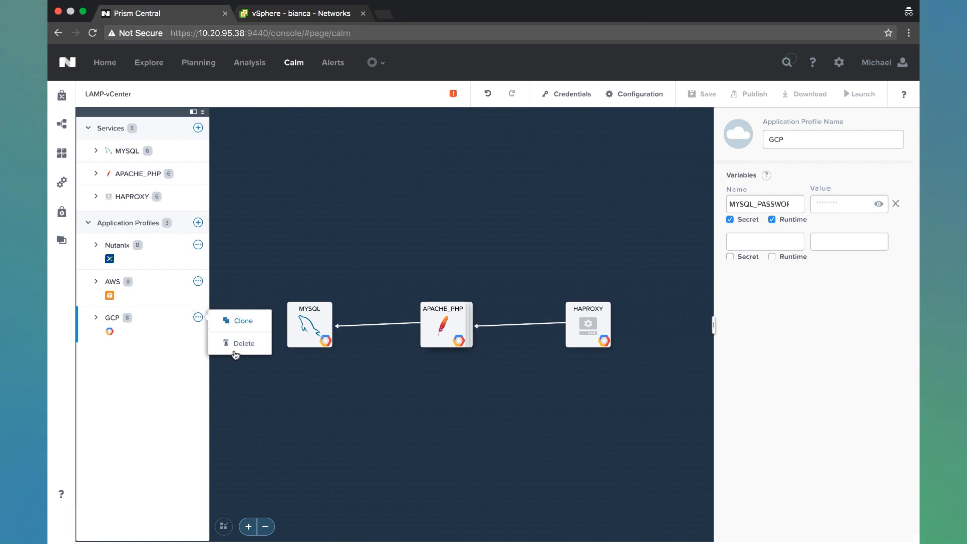
{"action": "left_click", "coordinate": [243, 342]}
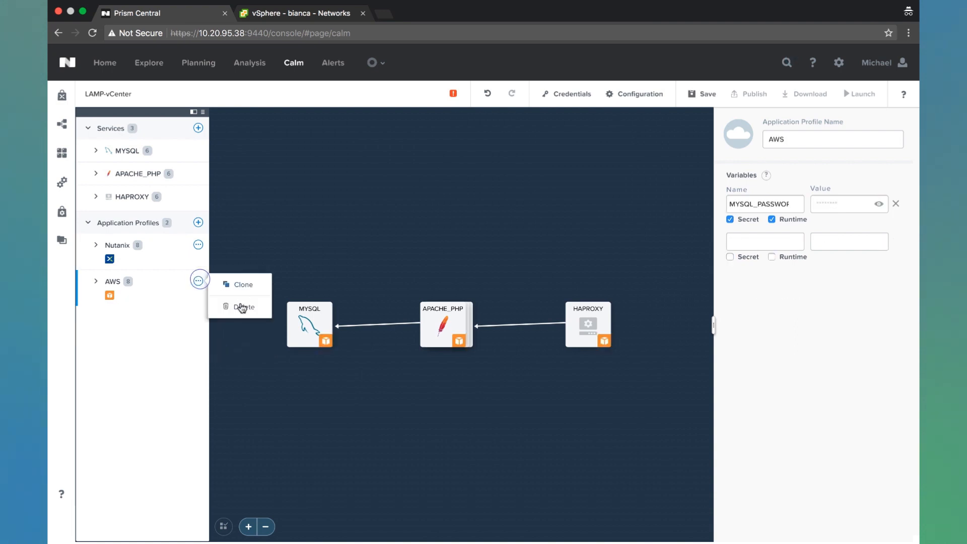
{"action": "left_click", "coordinate": [244, 308]}
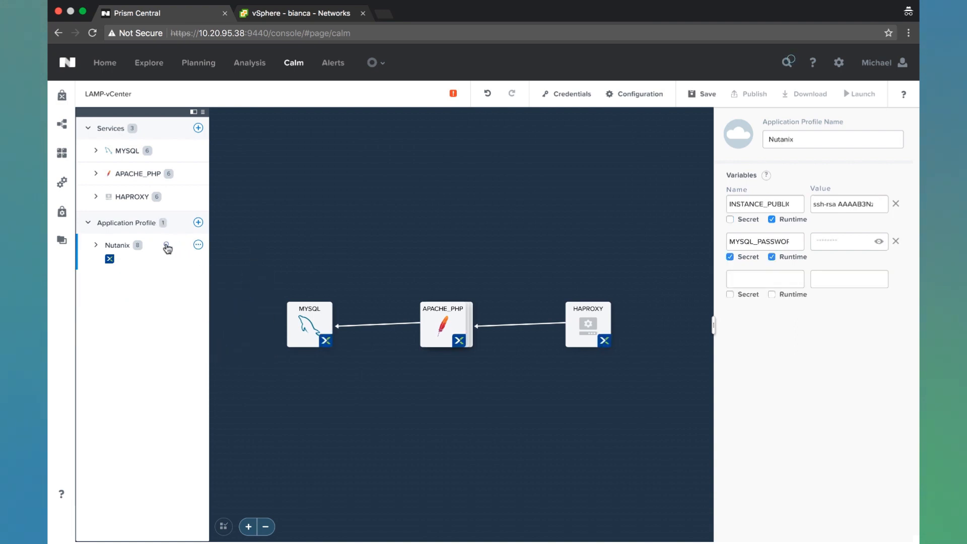
- Rename the Nutanix profile to VMware and remove its public key variable
{"action": "left_click", "coordinate": [832, 140]}
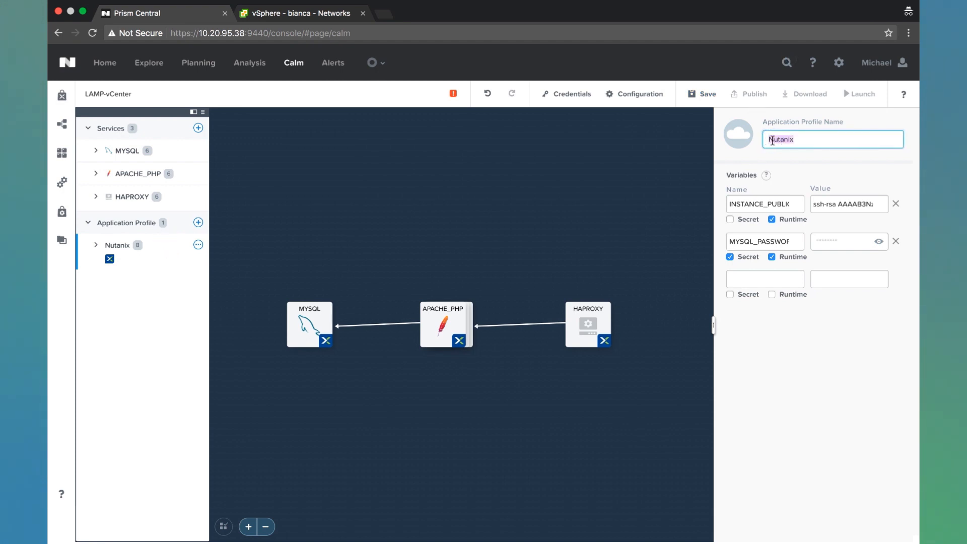
{"action": "type", "text": "VMware"}
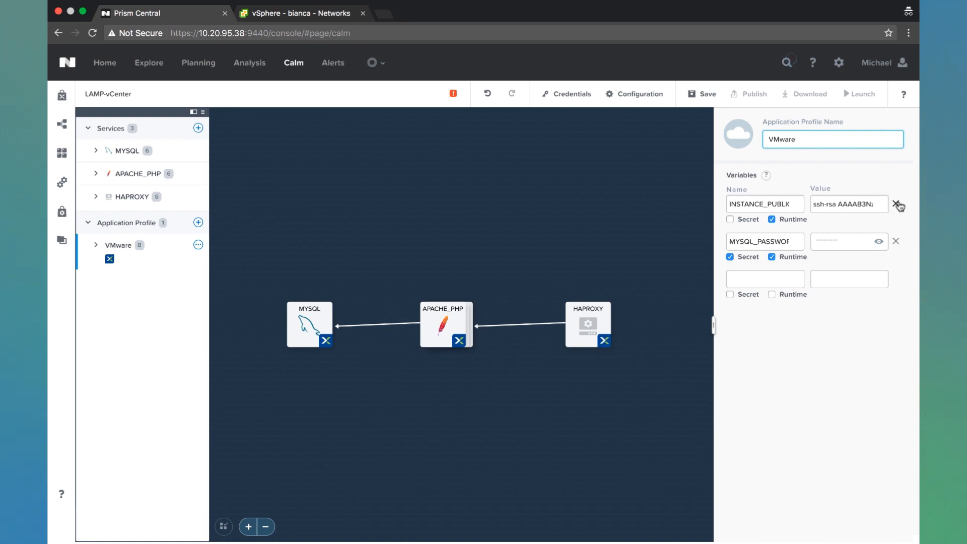
{"action": "left_click", "coordinate": [898, 204]}
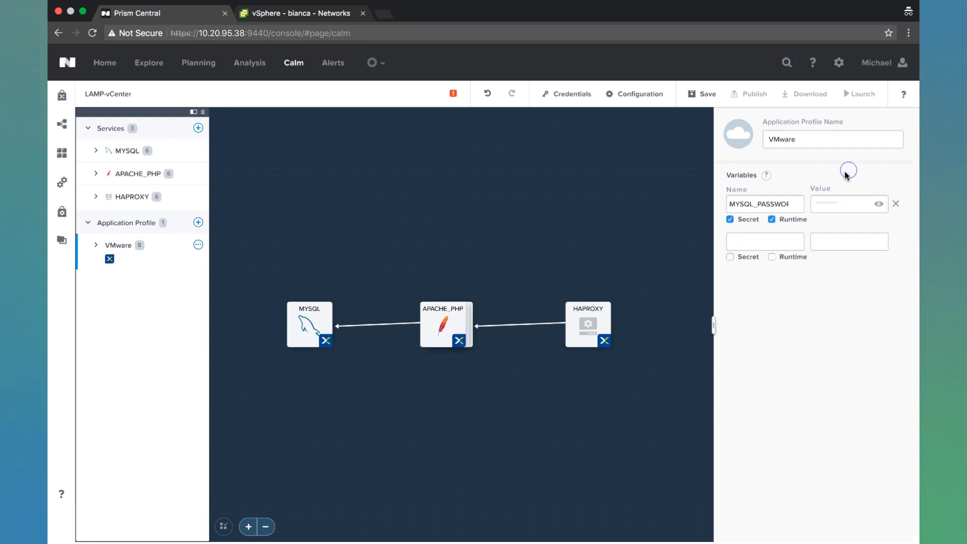
{"action": "left_click", "coordinate": [848, 203]}
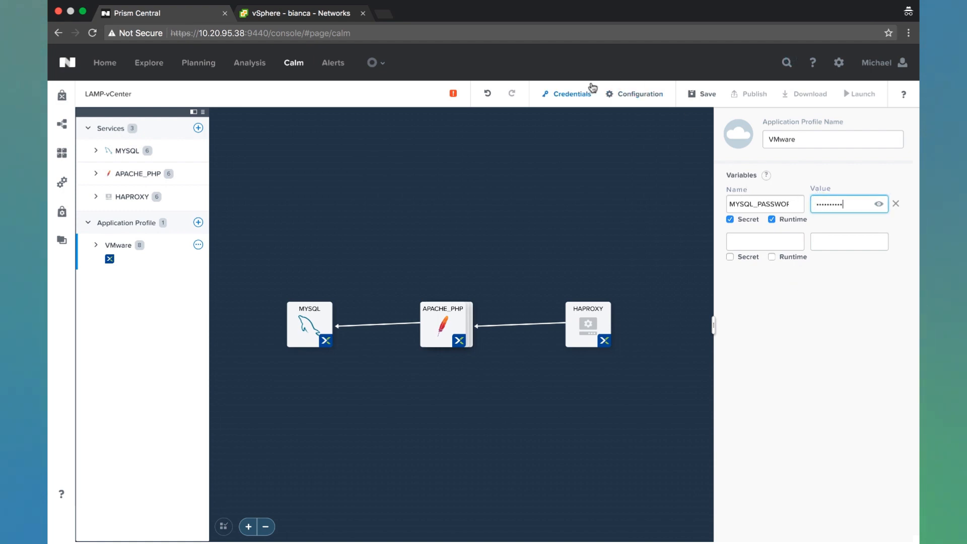
- Switch the CENTOS credential to a password secret and return to the blueprint canvas
{"action": "left_click", "coordinate": [570, 93]}
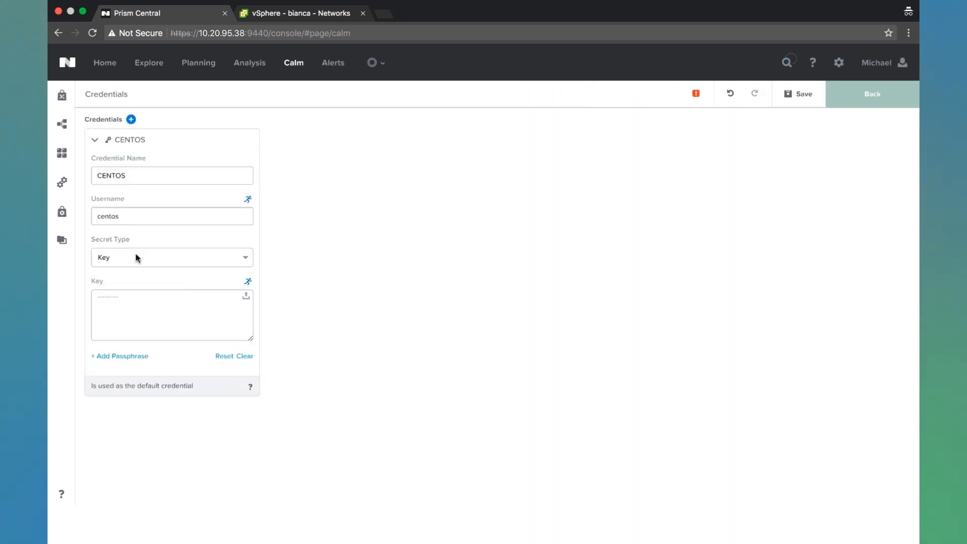
{"action": "left_click", "coordinate": [171, 257]}
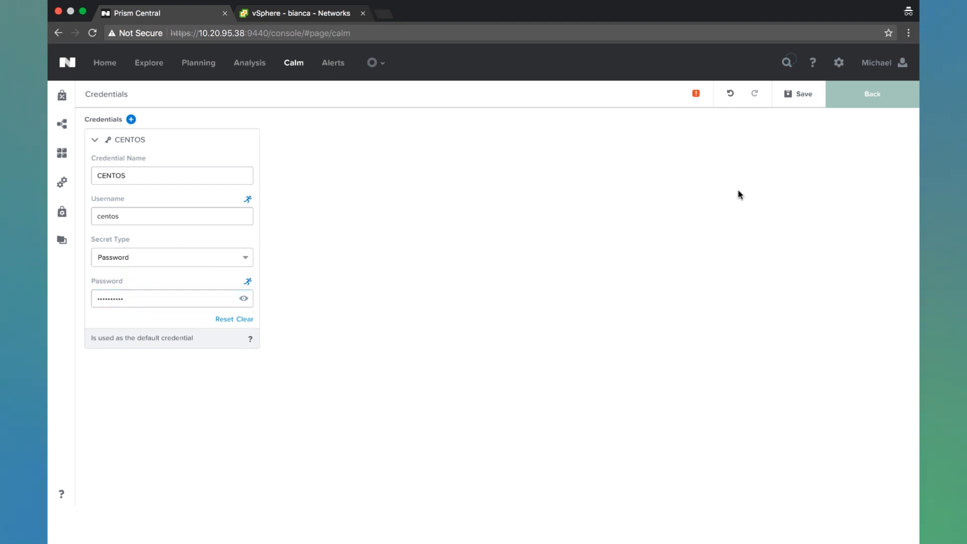
{"action": "left_click", "coordinate": [872, 94]}
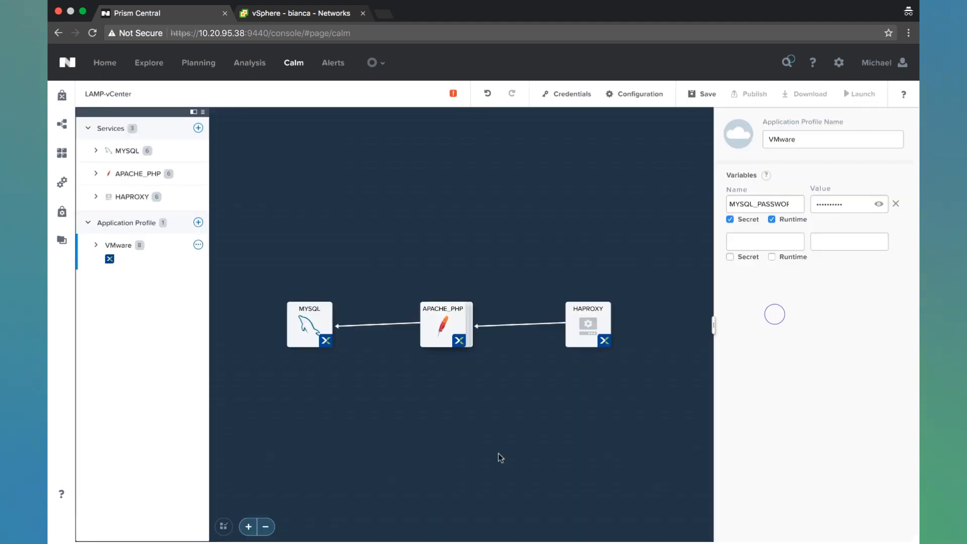
- Rename the MYSQL VM to MYSQL_VMWARE and set its cloud to VMware
{"action": "left_click", "coordinate": [308, 325]}
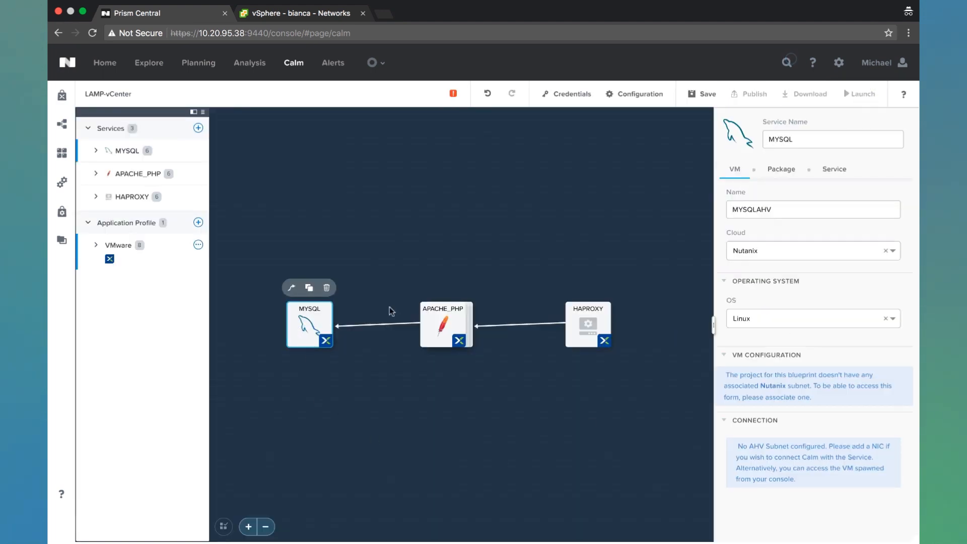
{"action": "left_click", "coordinate": [812, 209]}
{"action": "type", "text": "_VMW"}
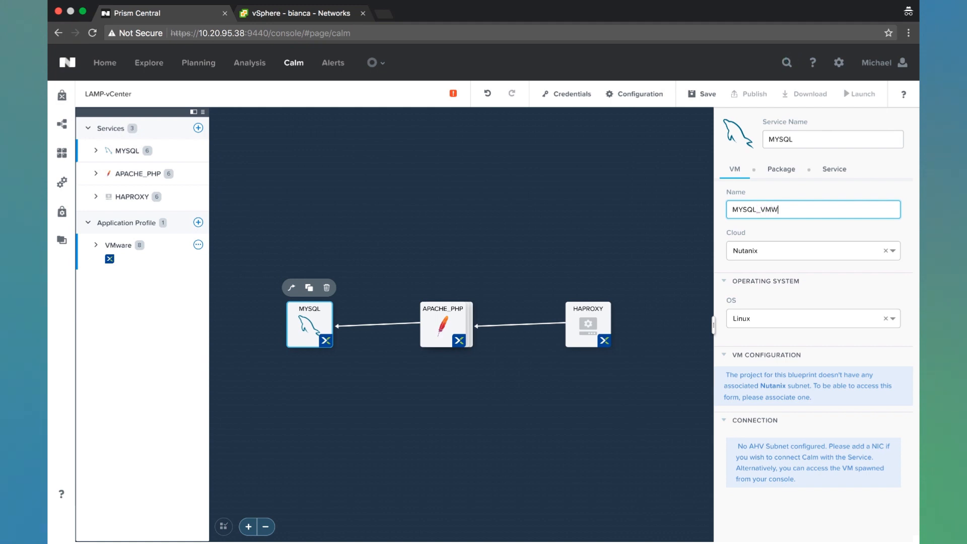
{"action": "type", "text": "ARE"}
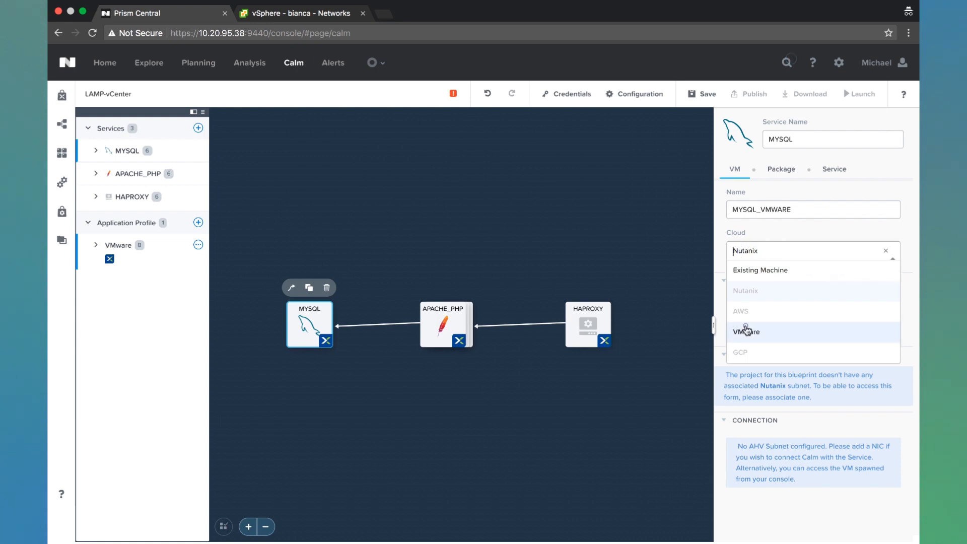
{"action": "left_click", "coordinate": [747, 332]}
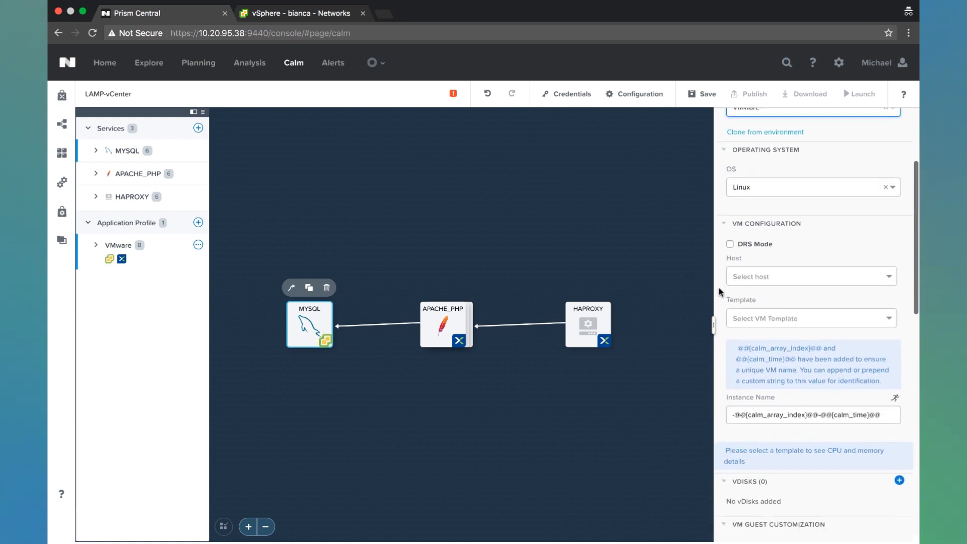
- Enable DRS mode with the LoneWolf cluster and CentOS-Template
{"action": "left_click", "coordinate": [731, 243]}
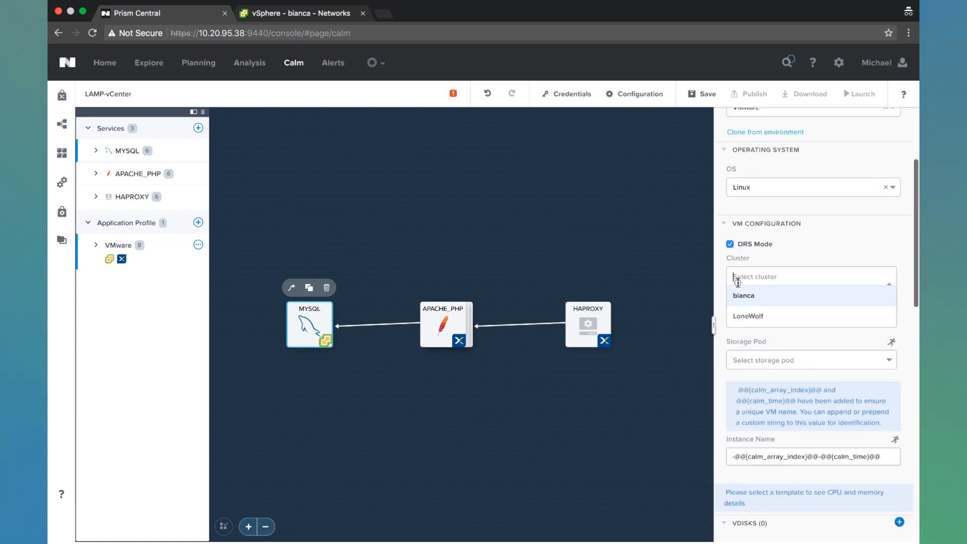
{"action": "left_click", "coordinate": [748, 315]}
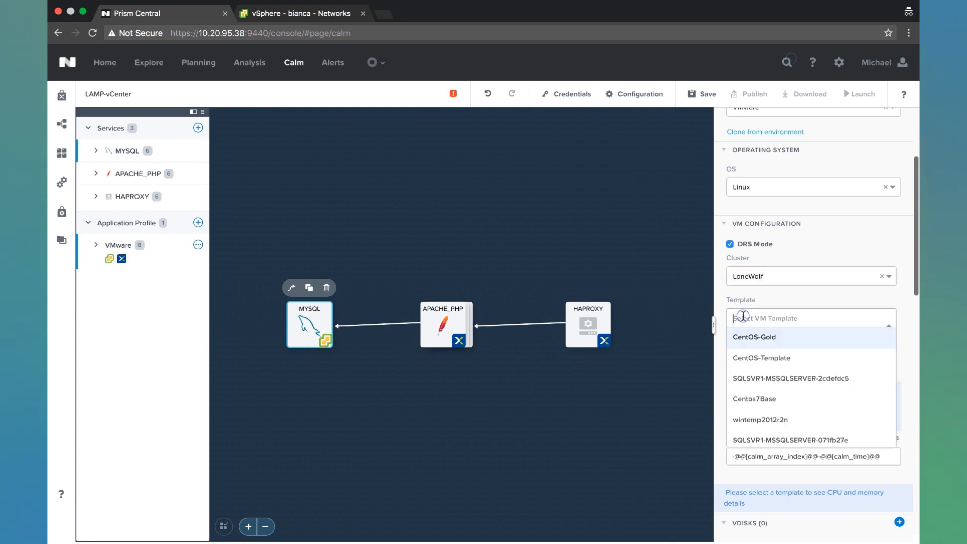
{"action": "left_click", "coordinate": [762, 357]}
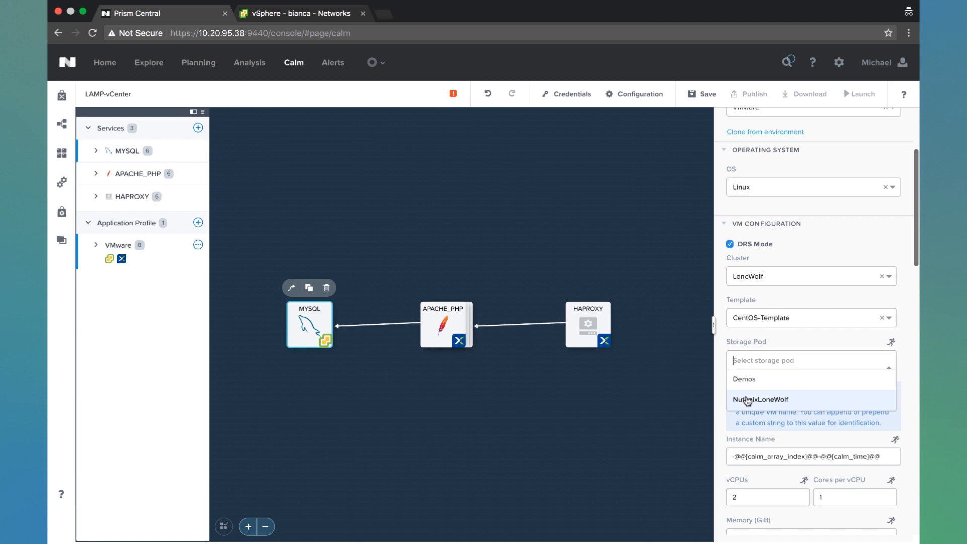
- Use the NutanixLoneWolf storage pod and prefix the instance name with sql
{"action": "left_click", "coordinate": [760, 400]}
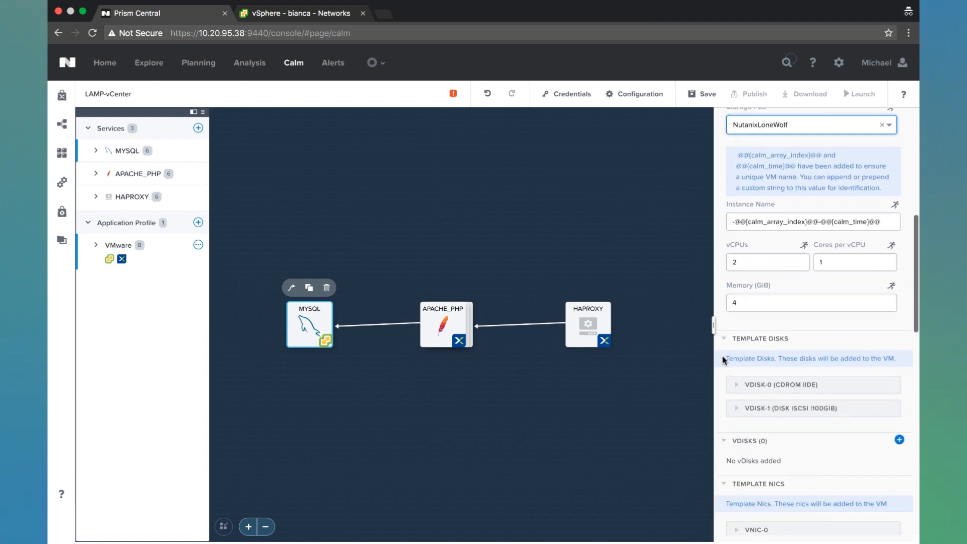
{"action": "left_click", "coordinate": [802, 221]}
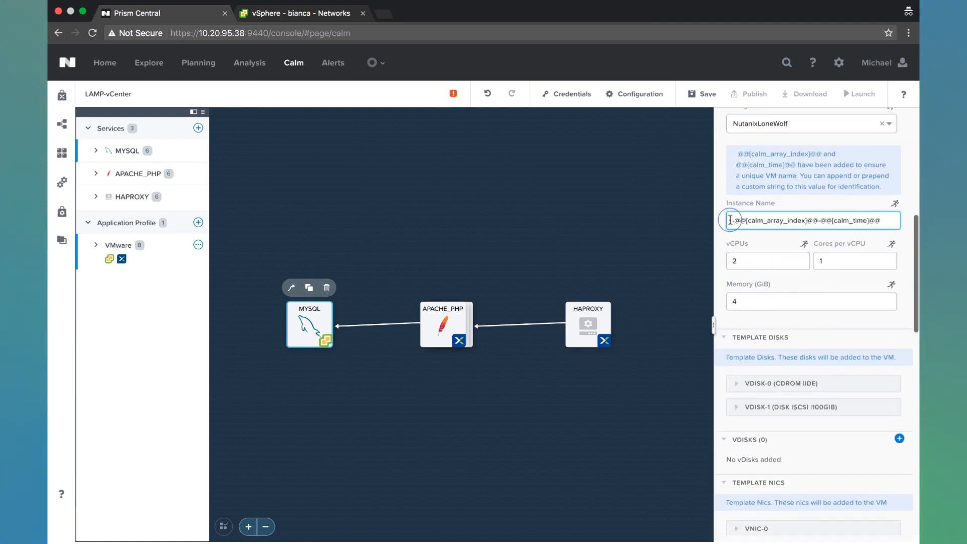
{"action": "type", "text": "sql"}
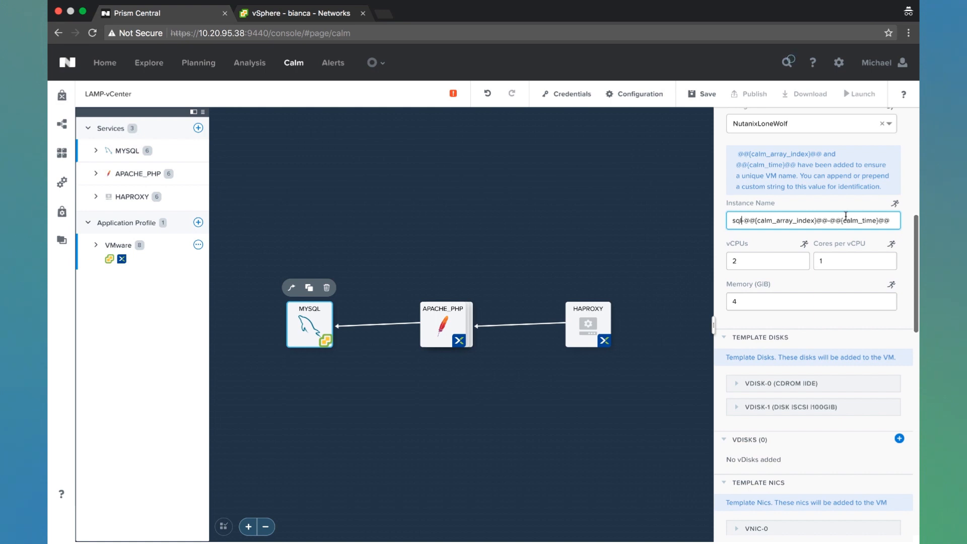
{"action": "scroll", "scroll_direction": "down", "scroll_amount": 3}
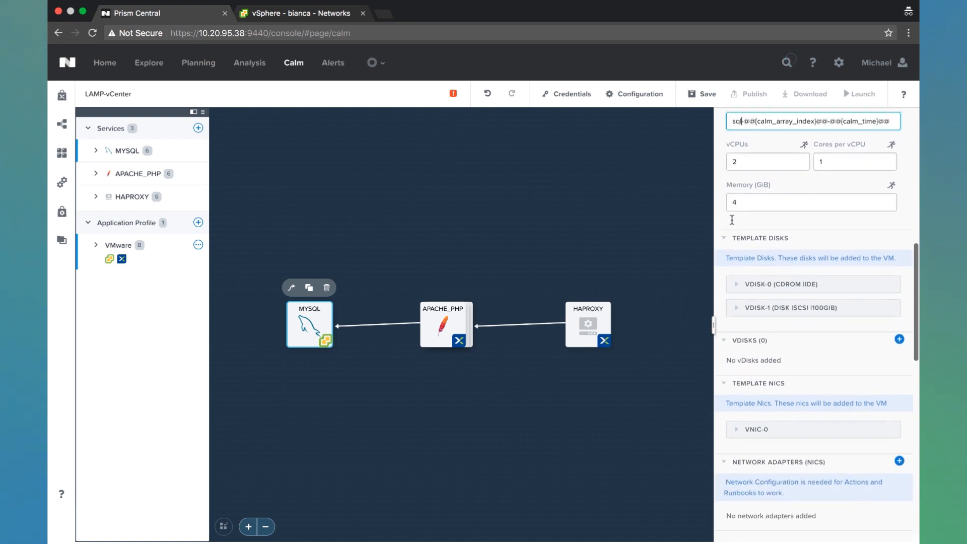
{"action": "scroll", "scroll_direction": "down", "scroll_amount": 3}
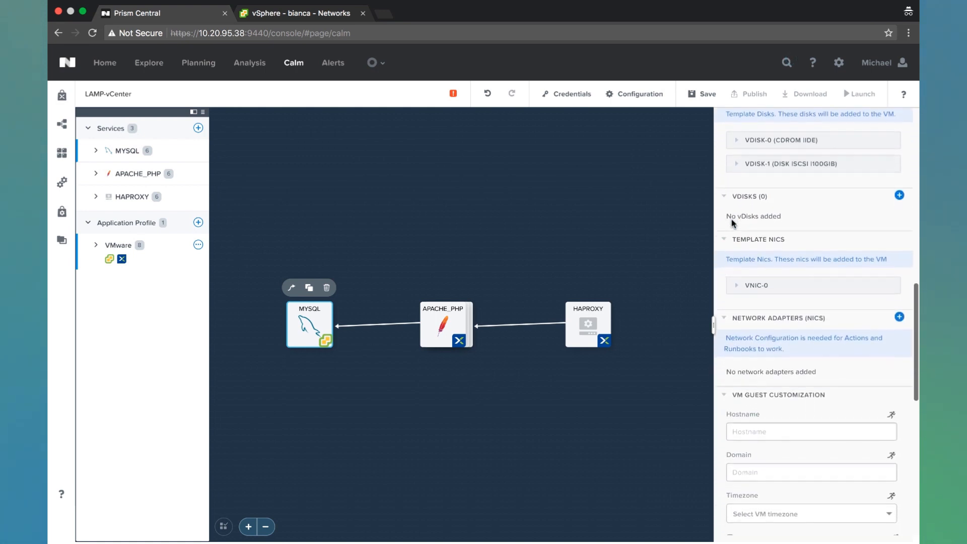
{"action": "scroll", "scroll_direction": "down", "scroll_amount": 3}
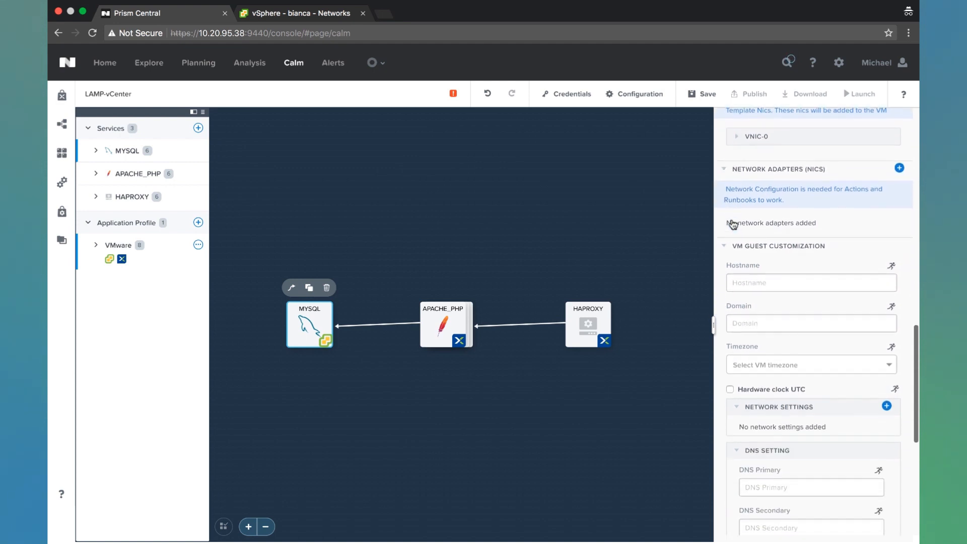
- Set the guest hostname to sql and domain to domain.local
{"action": "left_click", "coordinate": [810, 276]}
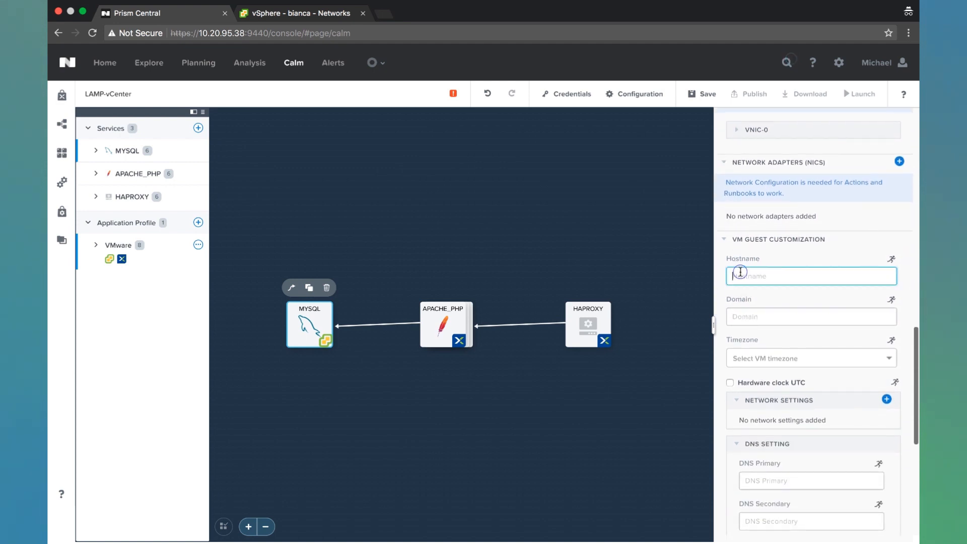
{"action": "type", "text": "sql"}
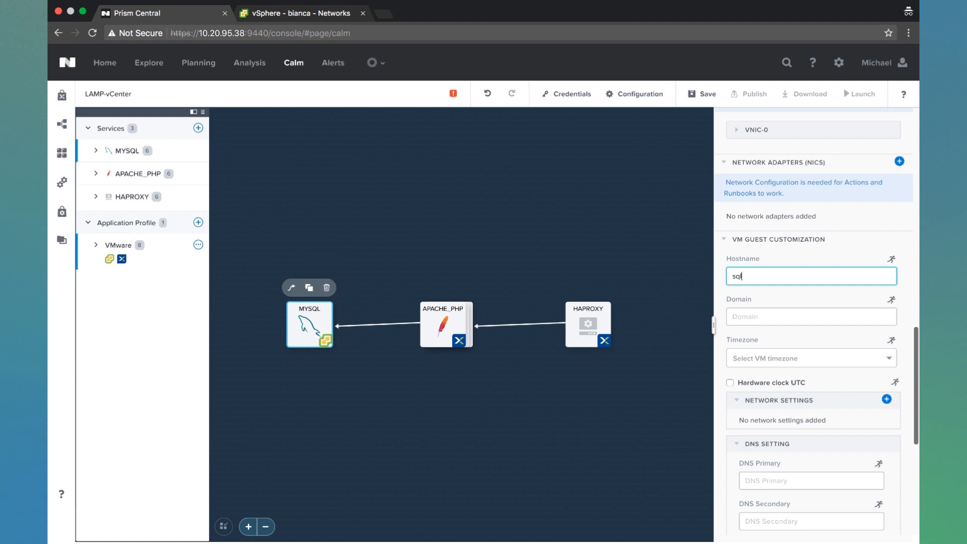
{"action": "left_click", "coordinate": [811, 317]}
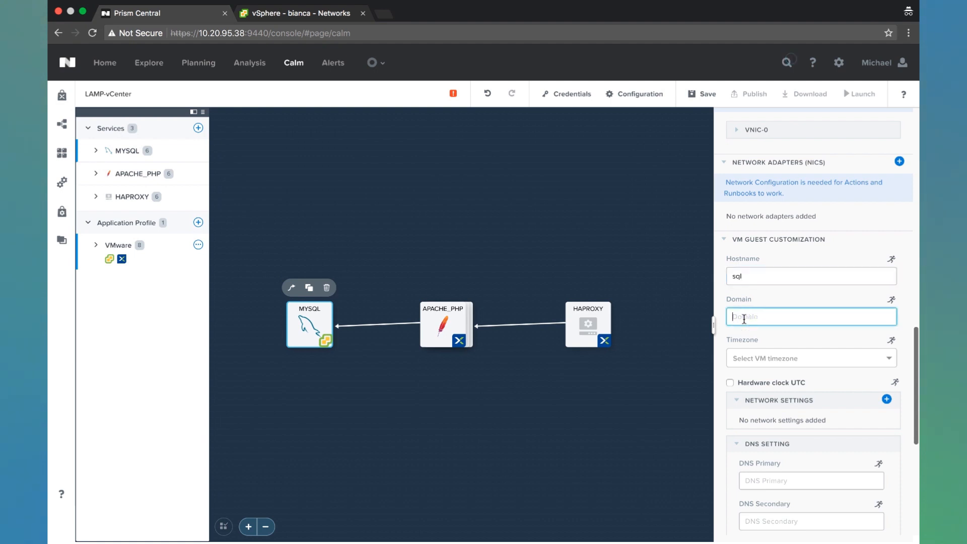
{"action": "type", "text": "dom"}
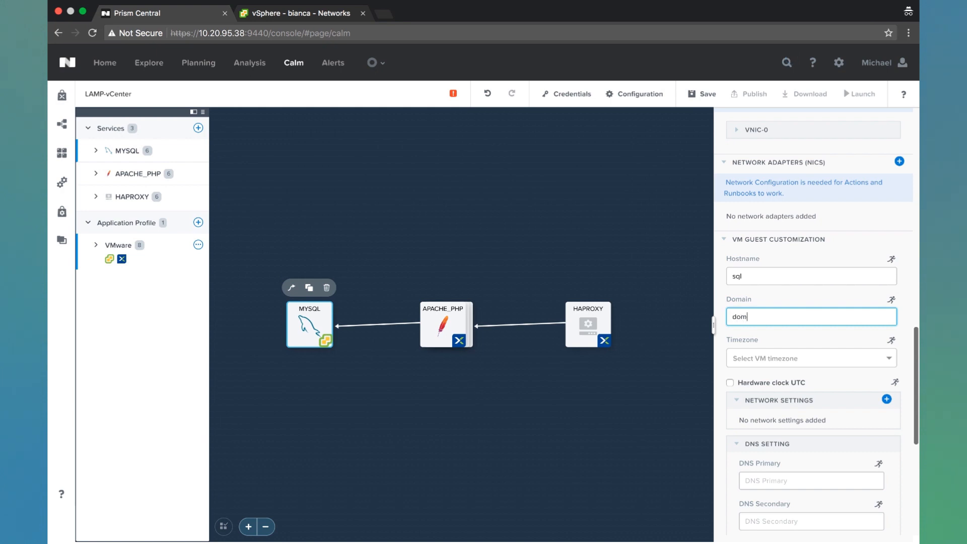
{"action": "type", "text": "ain.local"}
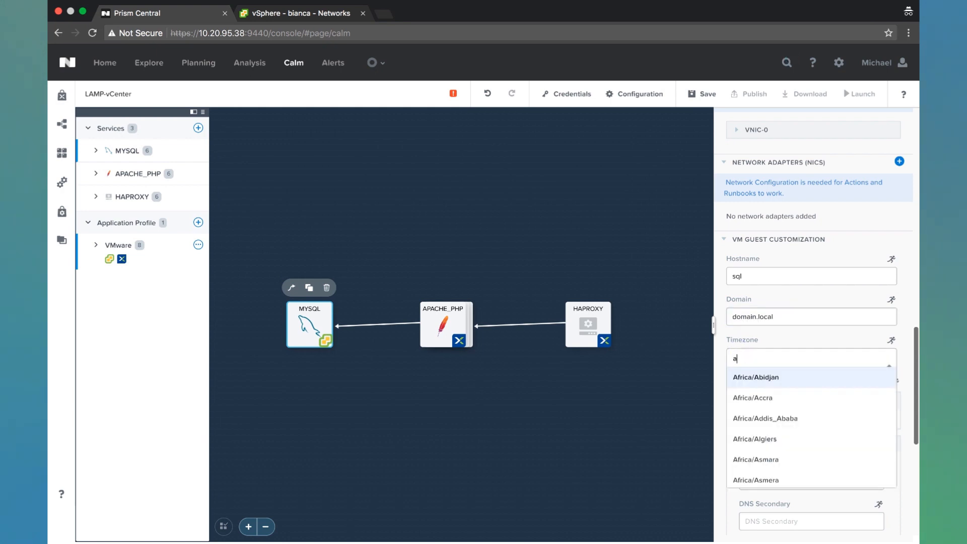
- Set the guest timezone to America/New_York
{"action": "type", "text": "merica/ne"}
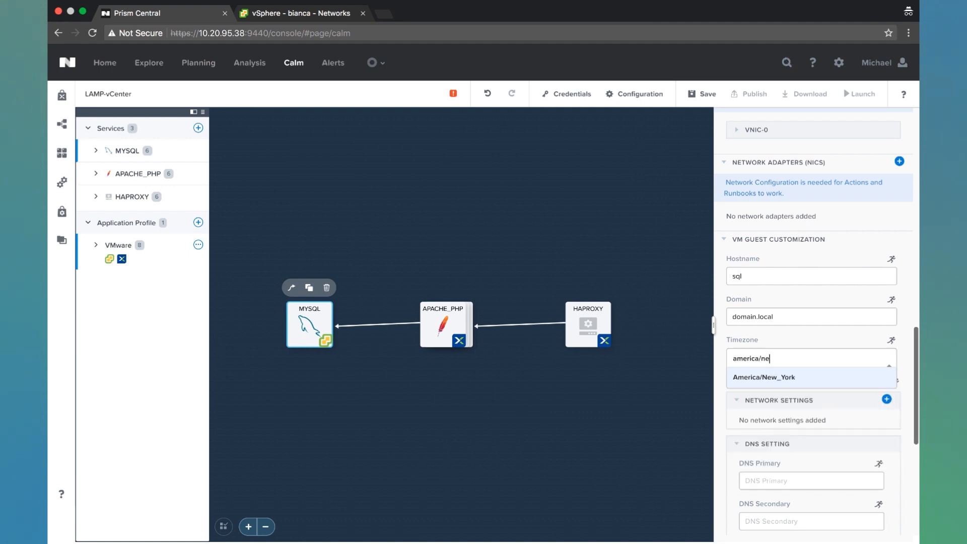
{"action": "left_click", "coordinate": [765, 377]}
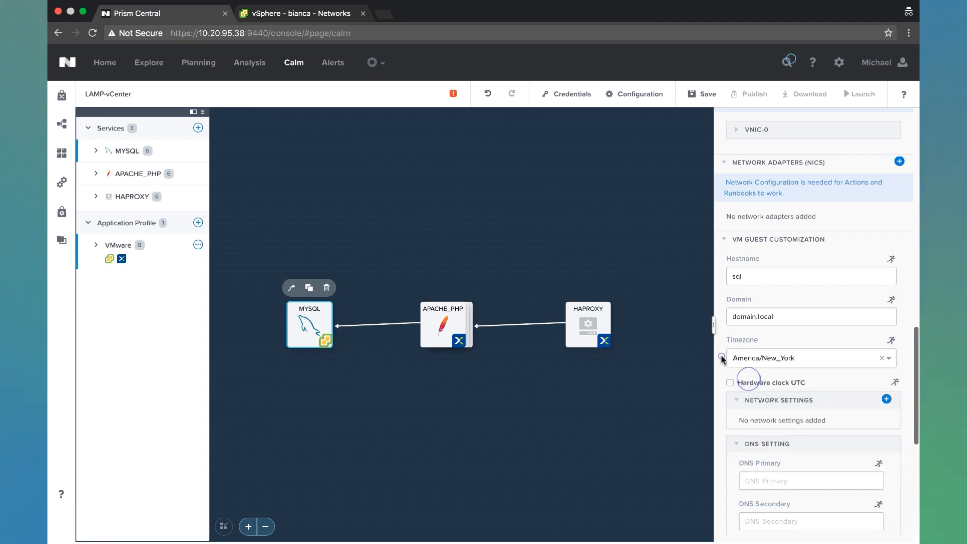
{"action": "scroll", "scroll_direction": "down", "scroll_amount": 3}
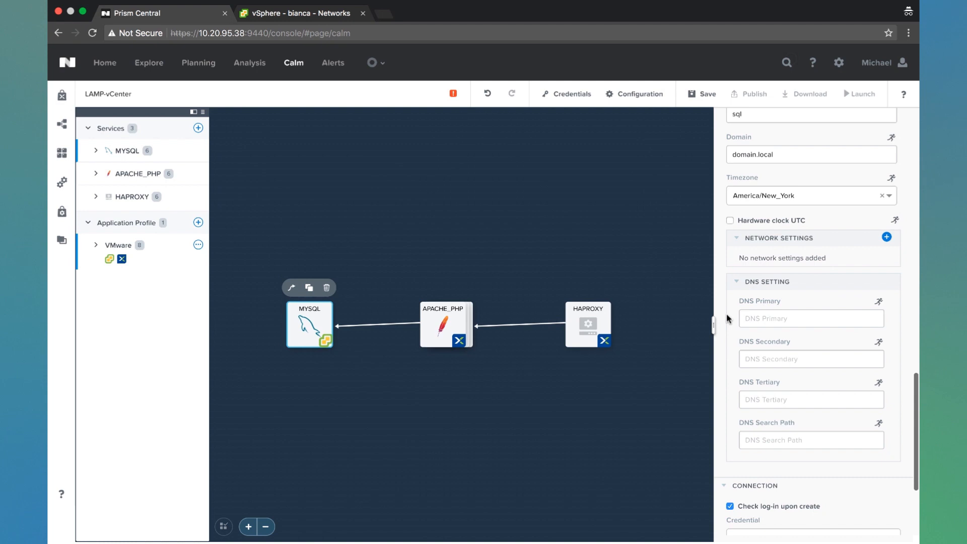
- Add a DHCP network setting with DNS 8.8.8.8 and Template-NIC 1 as connection address
{"action": "left_click", "coordinate": [887, 237]}
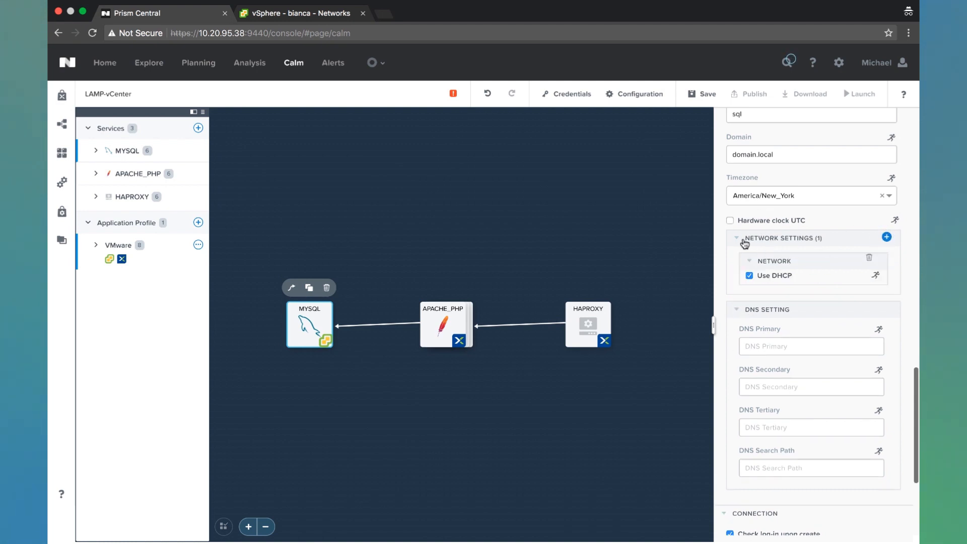
{"action": "scroll", "scroll_direction": "down", "scroll_amount": 3}
{"action": "type", "text": "8"}
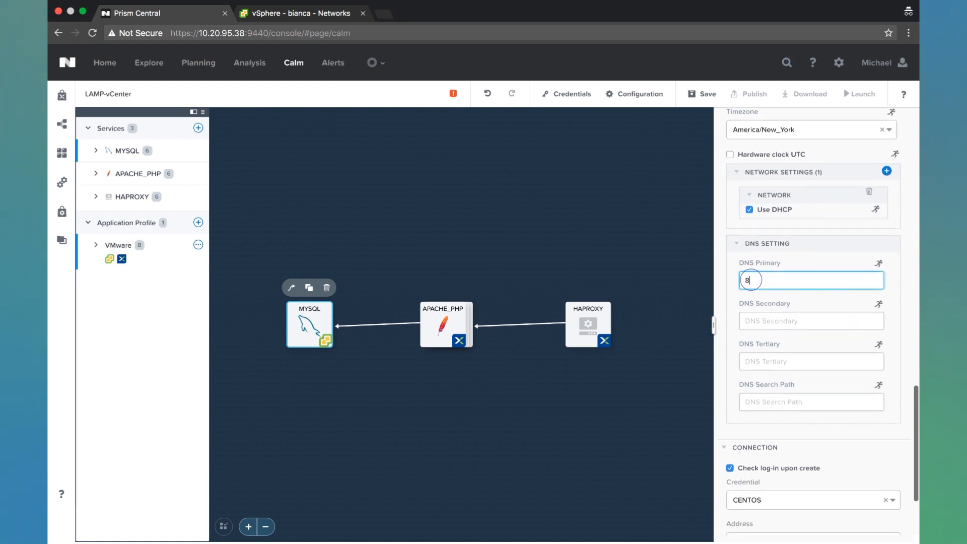
{"action": "type", "text": ".8.8.8"}
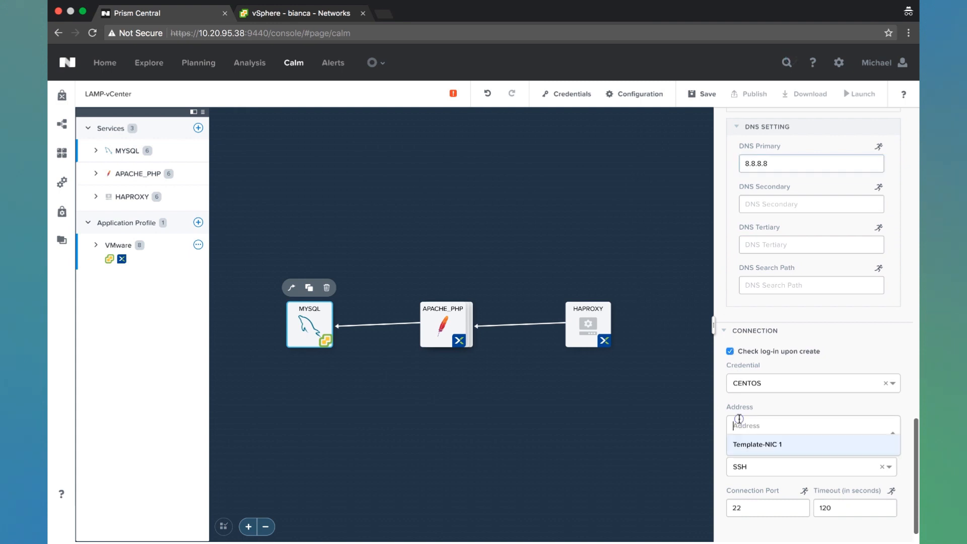
{"action": "left_click", "coordinate": [758, 445]}
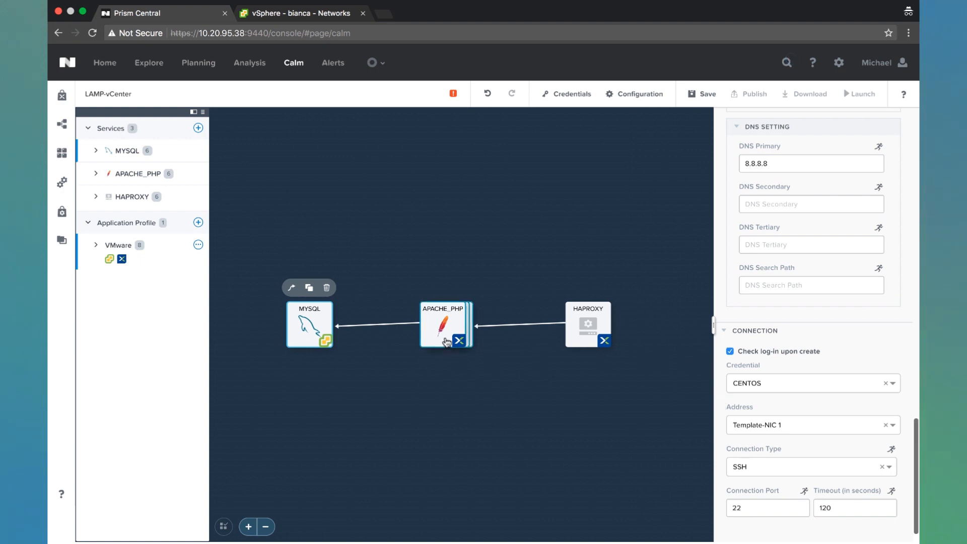
- Retarget APACHE_PHP_VMWARE to VMware with DRS, LoneWolf cluster and NutanixLoneWolf storage
{"action": "left_click", "coordinate": [446, 323]}
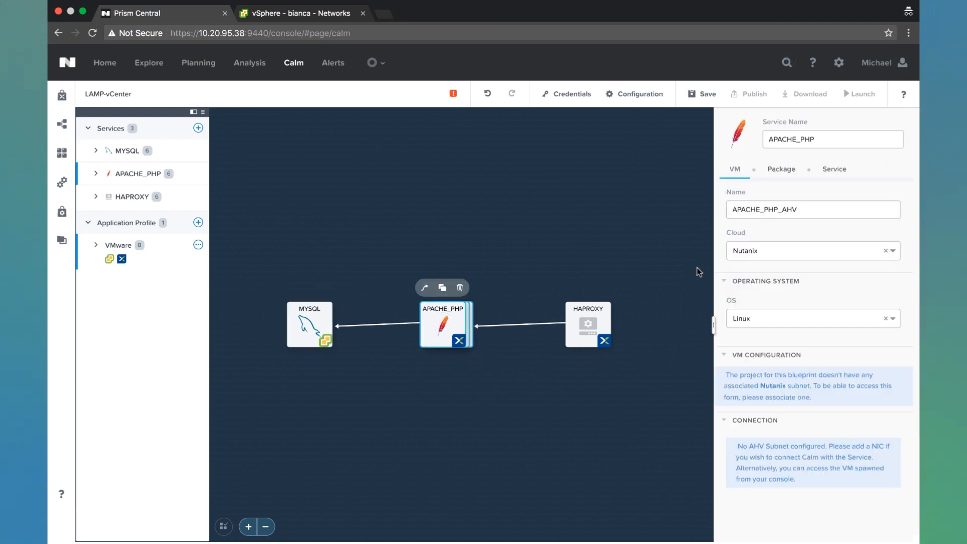
{"action": "left_click", "coordinate": [783, 209]}
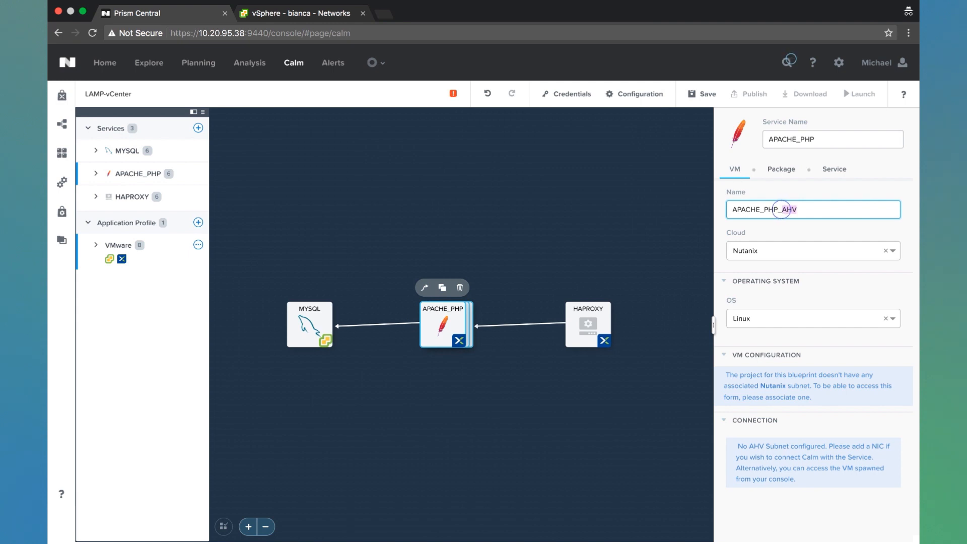
{"action": "left_click", "coordinate": [813, 251]}
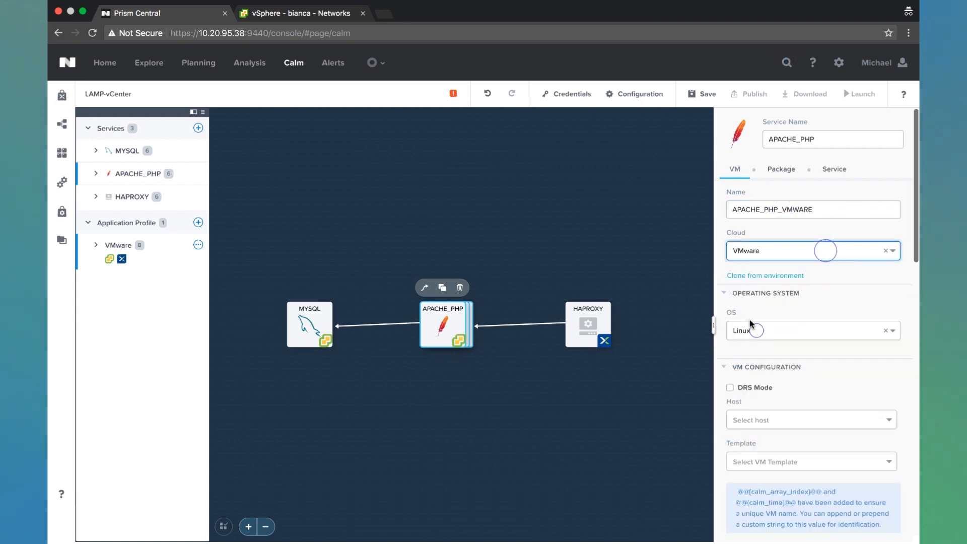
{"action": "left_click", "coordinate": [729, 273]}
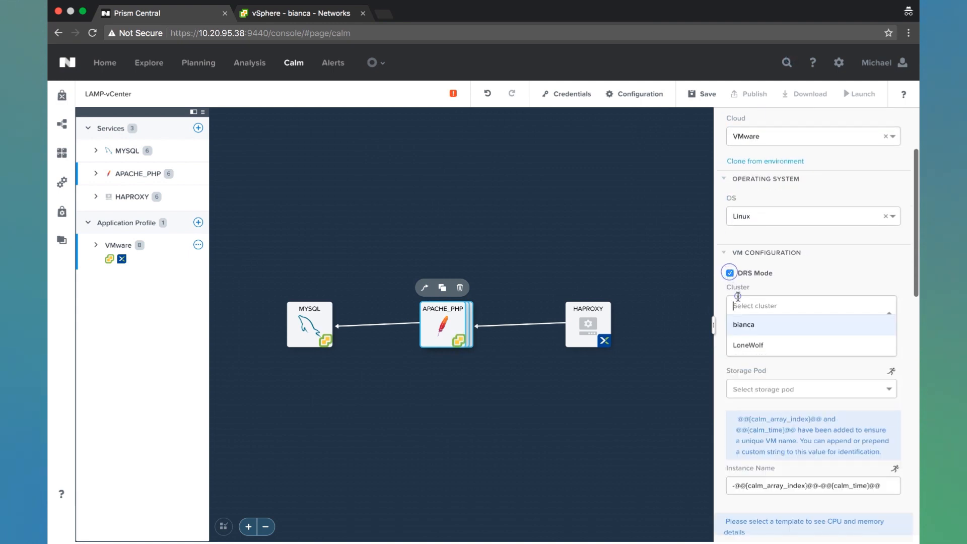
{"action": "left_click", "coordinate": [749, 344]}
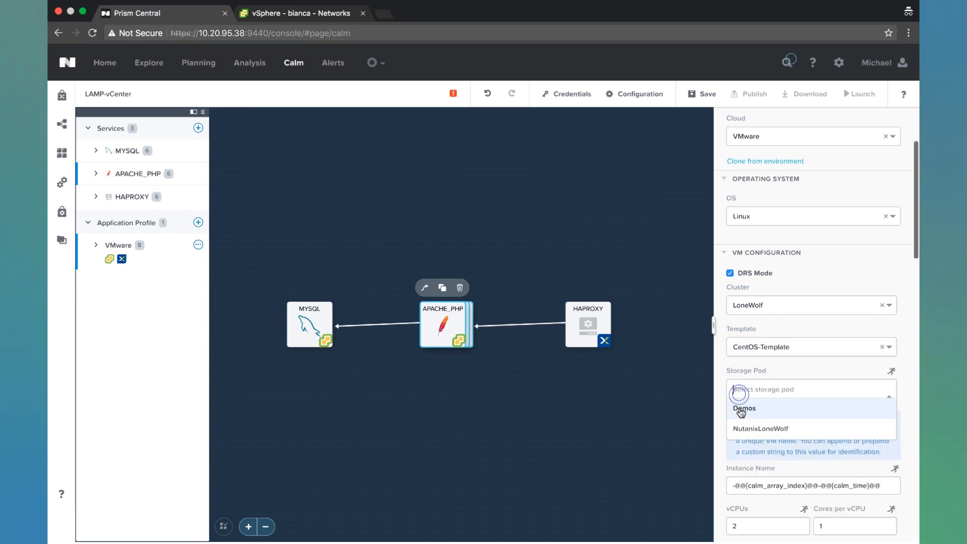
{"action": "left_click", "coordinate": [761, 428]}
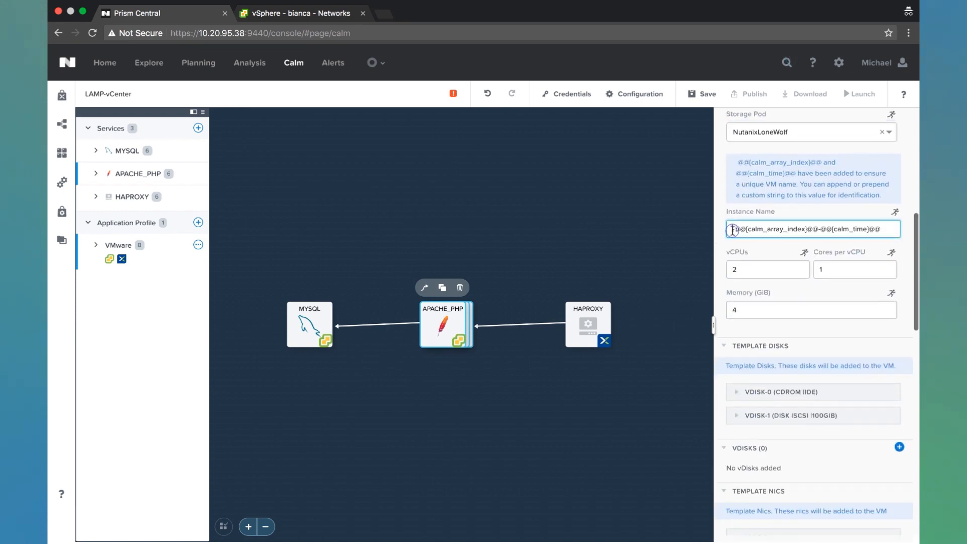
- Prefix APACHE_PHP's instance name with php- and set its guest domain, then select HAPROXY
{"action": "scroll", "scroll_direction": "down", "scroll_amount": 3}
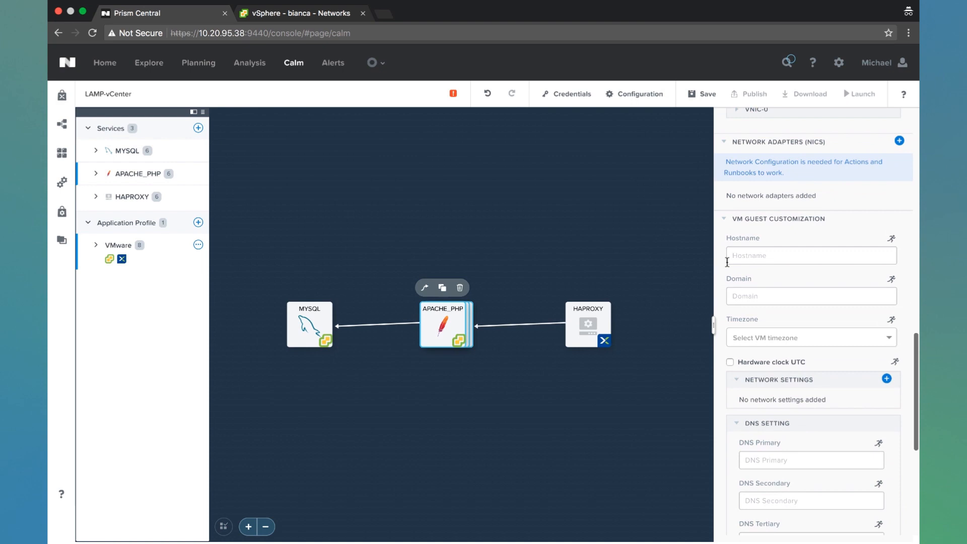
{"action": "type", "text": "php-"}
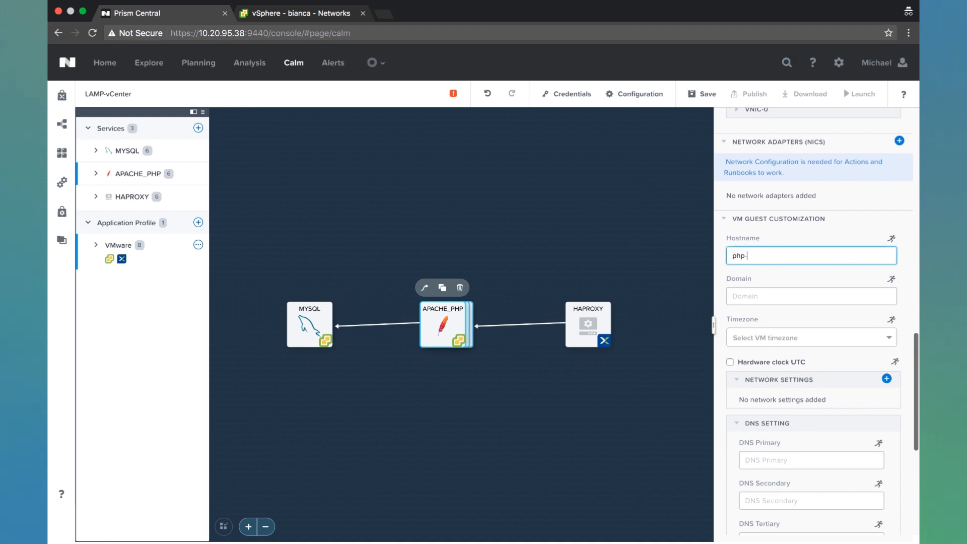
{"action": "scroll", "scroll_direction": "up", "scroll_amount": 3}
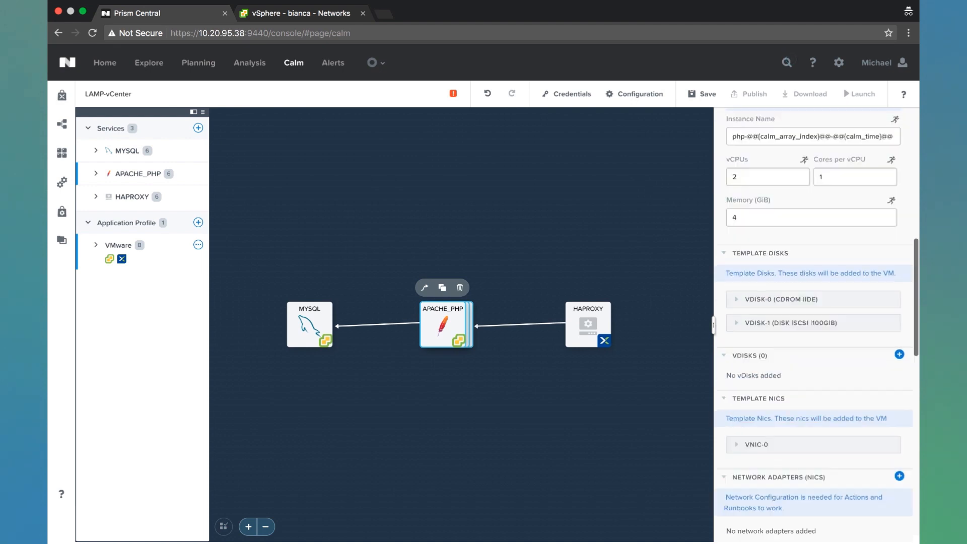
{"action": "scroll", "scroll_direction": "down", "scroll_amount": 3}
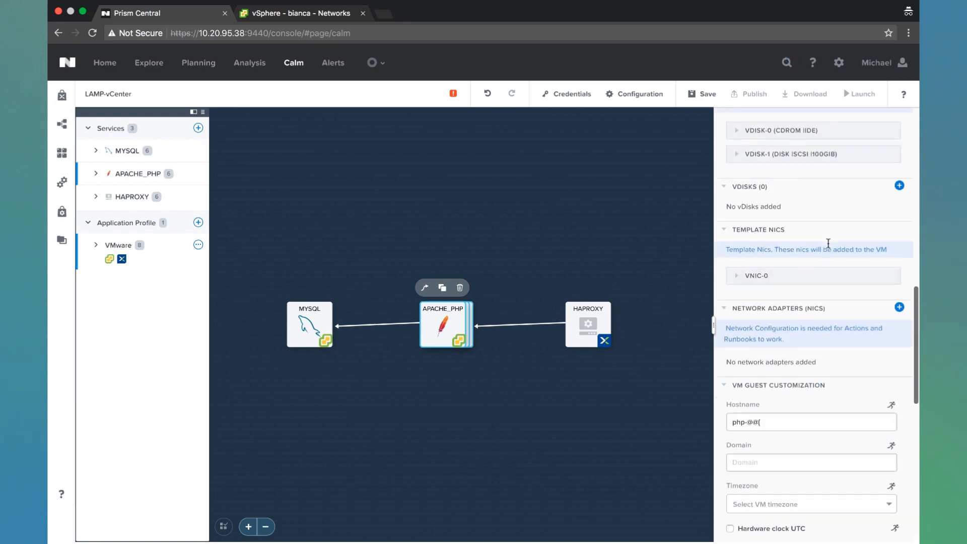
{"action": "type", "text": "domain"}
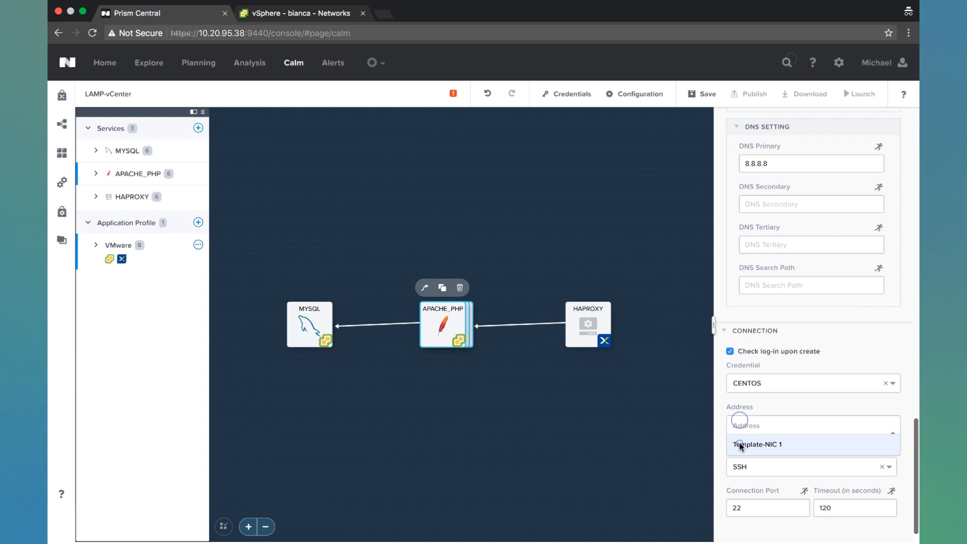
{"action": "left_click", "coordinate": [586, 324]}
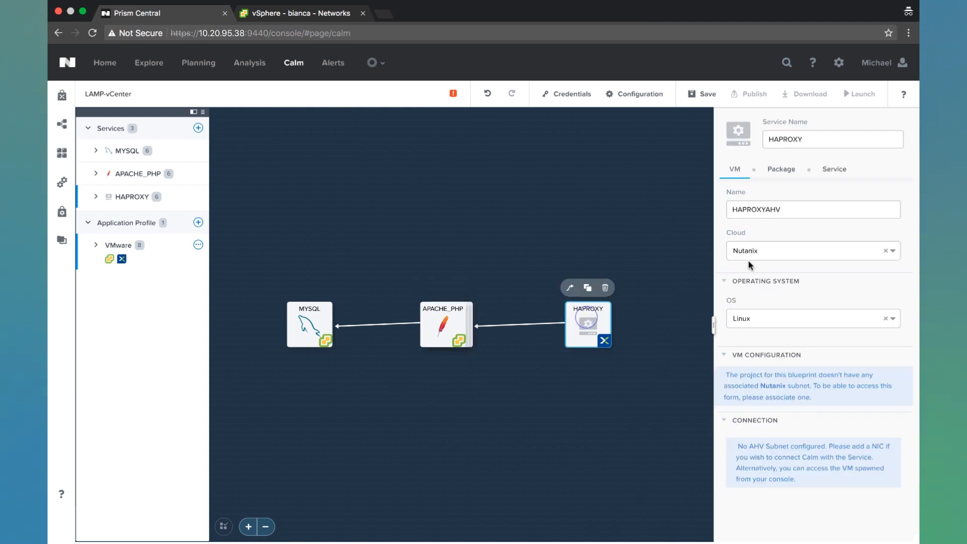
- Rename HAPROXY's VM to HAPROXY_VMWARE on VMware with DRS mode and NutanixLoneWolf storage
{"action": "left_click", "coordinate": [808, 251]}
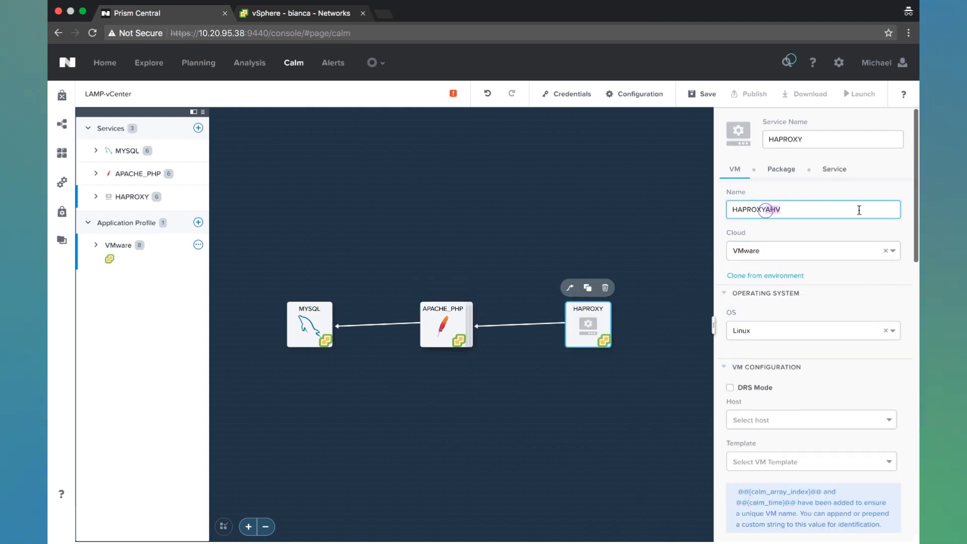
{"action": "type", "text": "HAPROXY_VMWARE"}
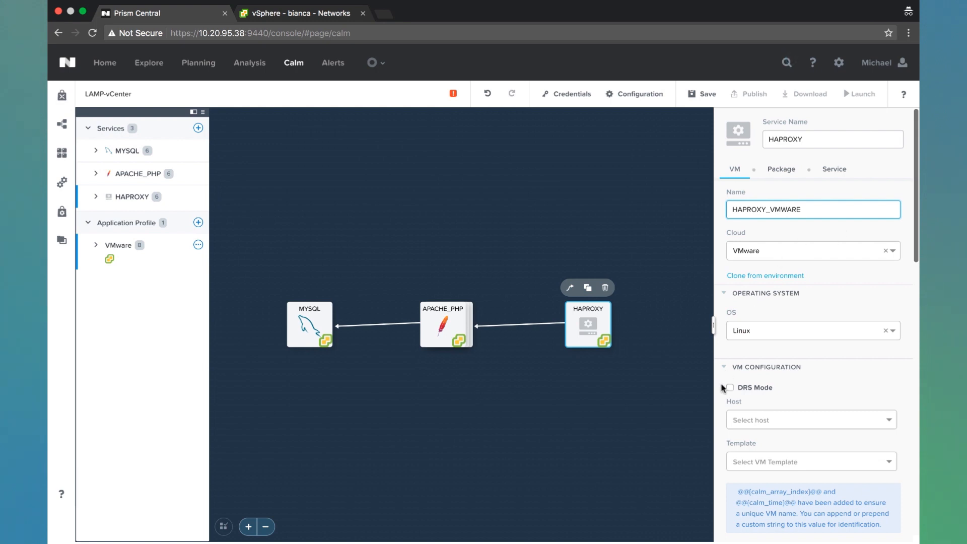
{"action": "left_click", "coordinate": [730, 387]}
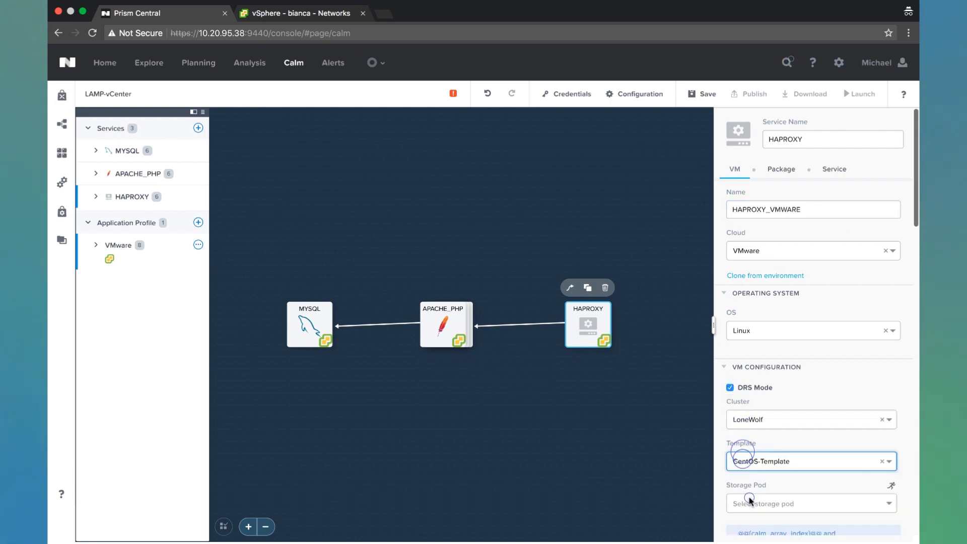
{"action": "left_click", "coordinate": [802, 503]}
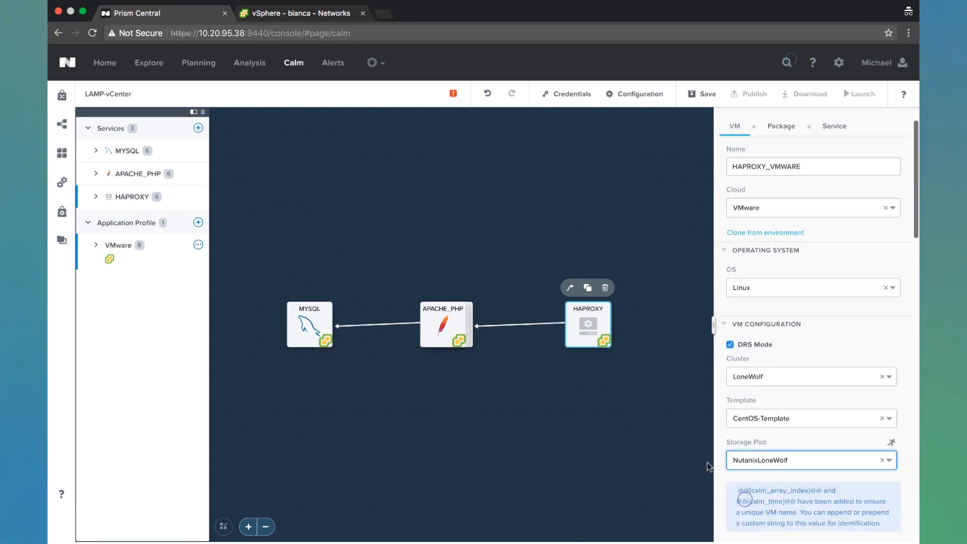
- Set instance prefix ha-, hostname ha, domain domain.local and DNS 8.8.8.8 with DHCP networking
{"action": "scroll", "scroll_direction": "down", "scroll_amount": 3}
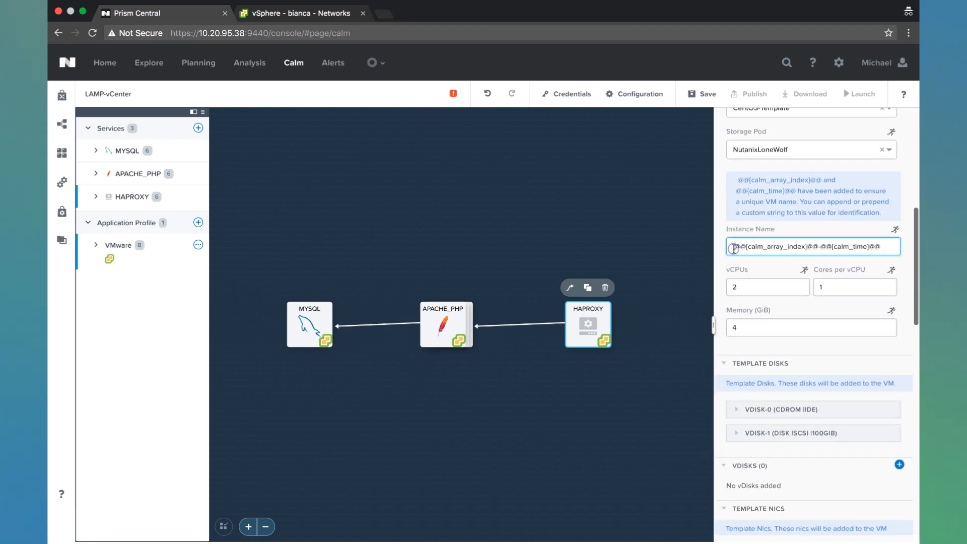
{"action": "type", "text": "ha-"}
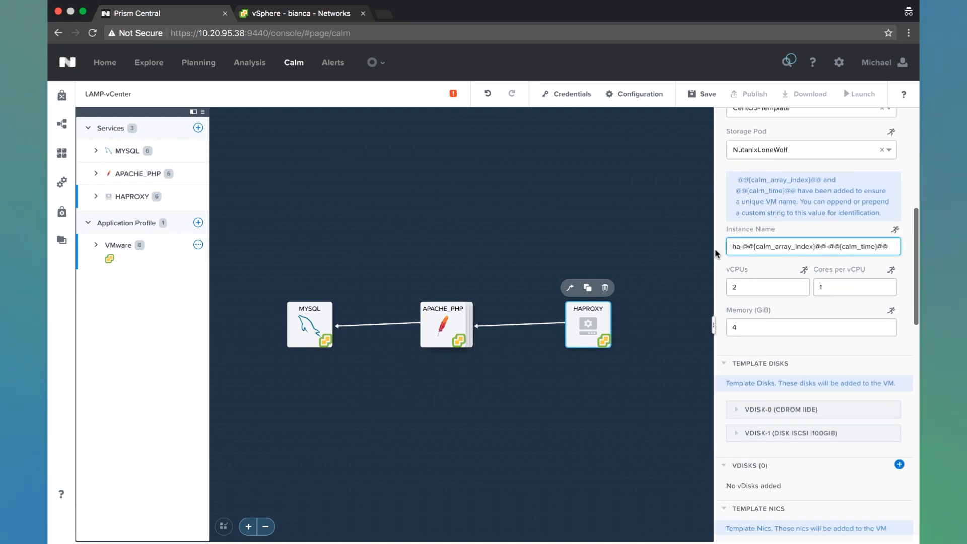
{"action": "scroll", "scroll_direction": "down", "scroll_amount": 3}
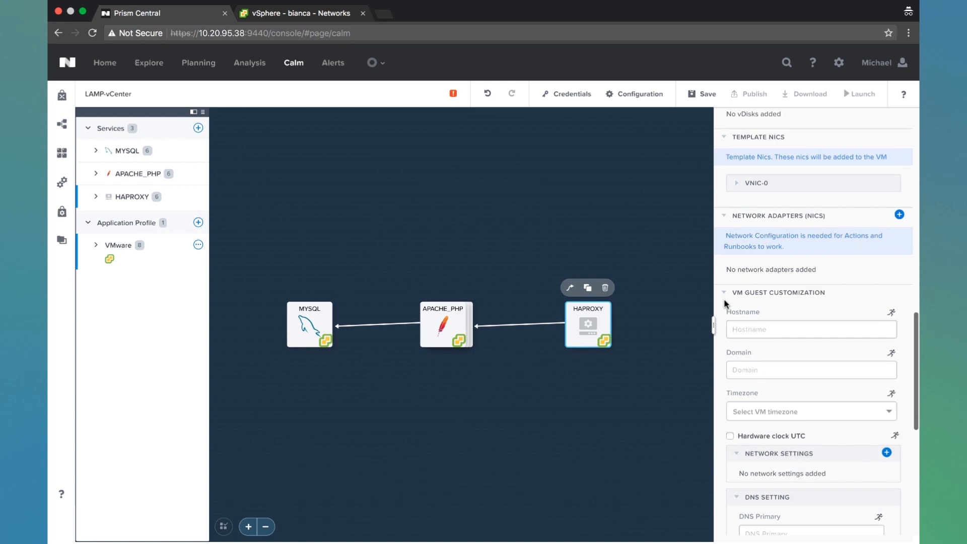
{"action": "type", "text": "ha"}
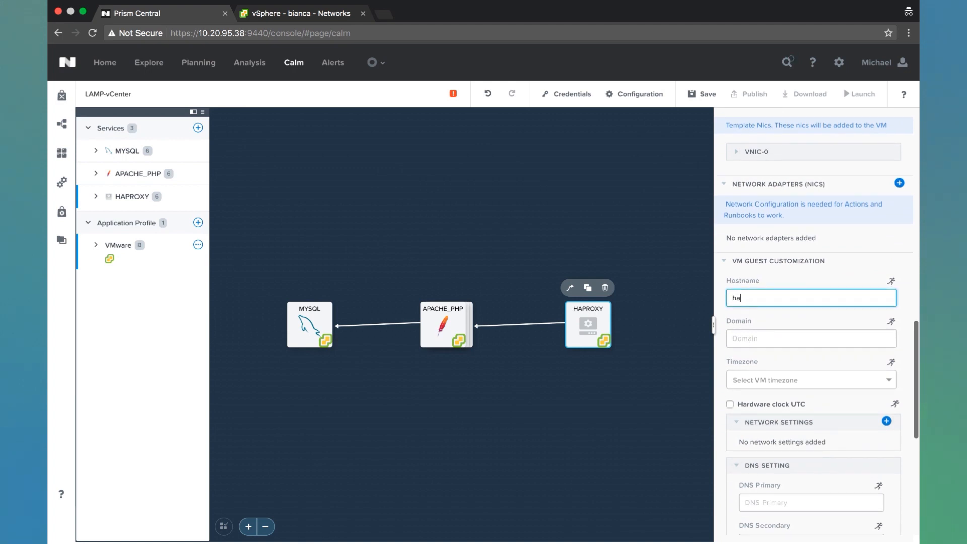
{"action": "type", "text": "domain.local"}
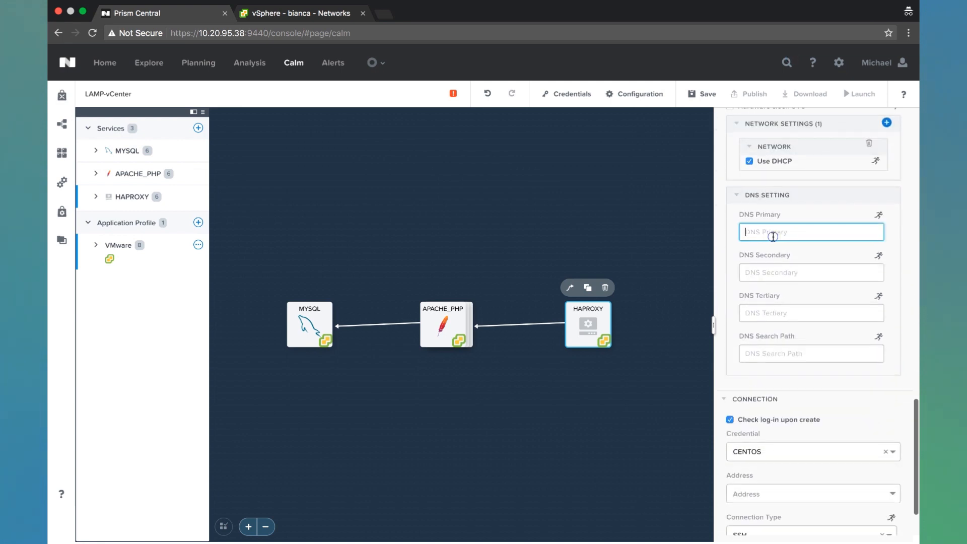
{"action": "type", "text": "8.8.8.8"}
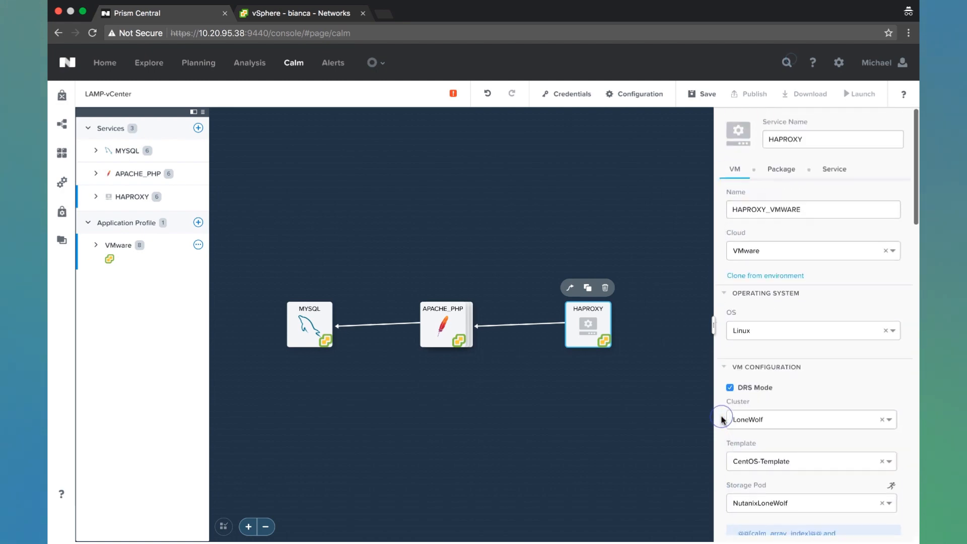
{"action": "mouse_move", "coordinate": [331, 296]}
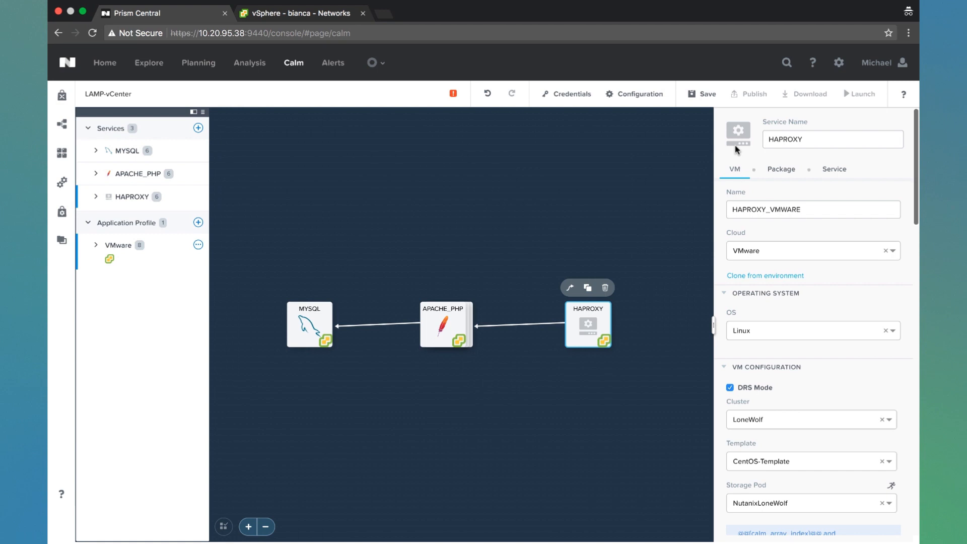
- Review the package install tasks of the HAPROXY and APACHE_PHP services
{"action": "left_click", "coordinate": [781, 169]}
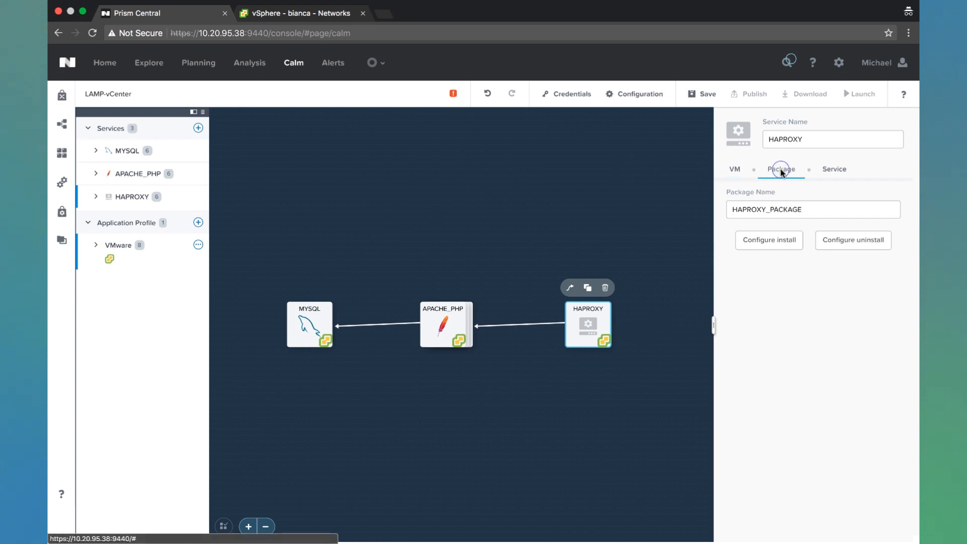
{"action": "left_click", "coordinate": [769, 239]}
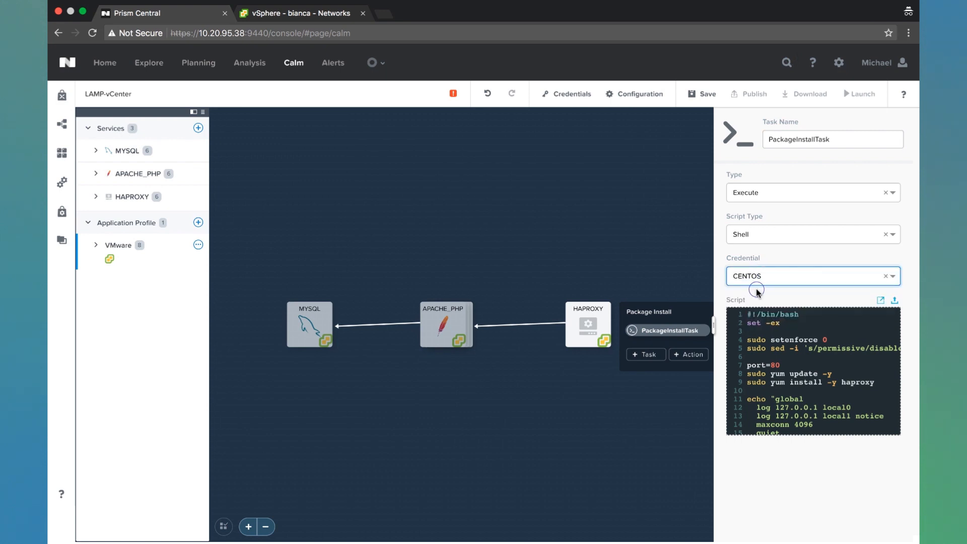
{"action": "left_click", "coordinate": [446, 325]}
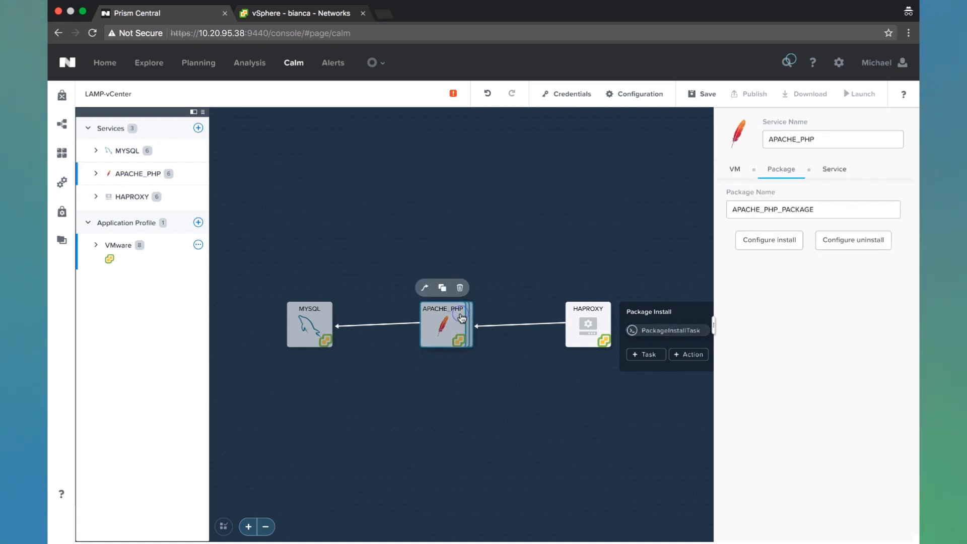
{"action": "left_click", "coordinate": [521, 331]}
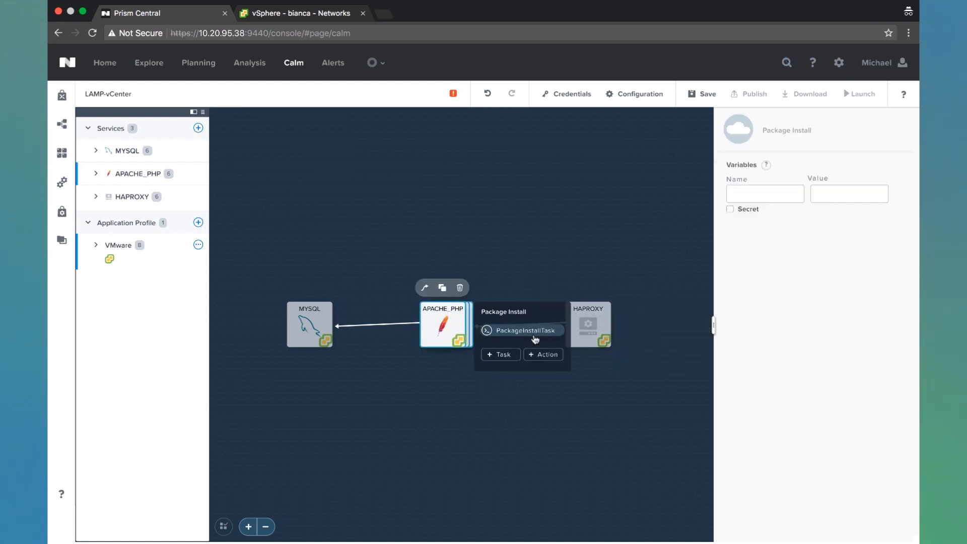
{"action": "left_click", "coordinate": [522, 331]}
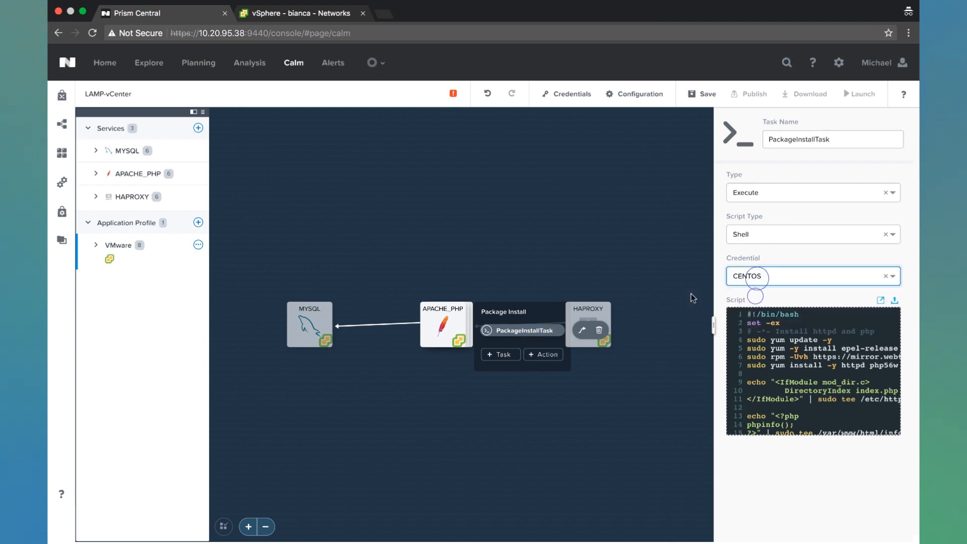
- Assign the CENTOS credential to MYSQL's PackageInstallTask
{"action": "left_click", "coordinate": [309, 324]}
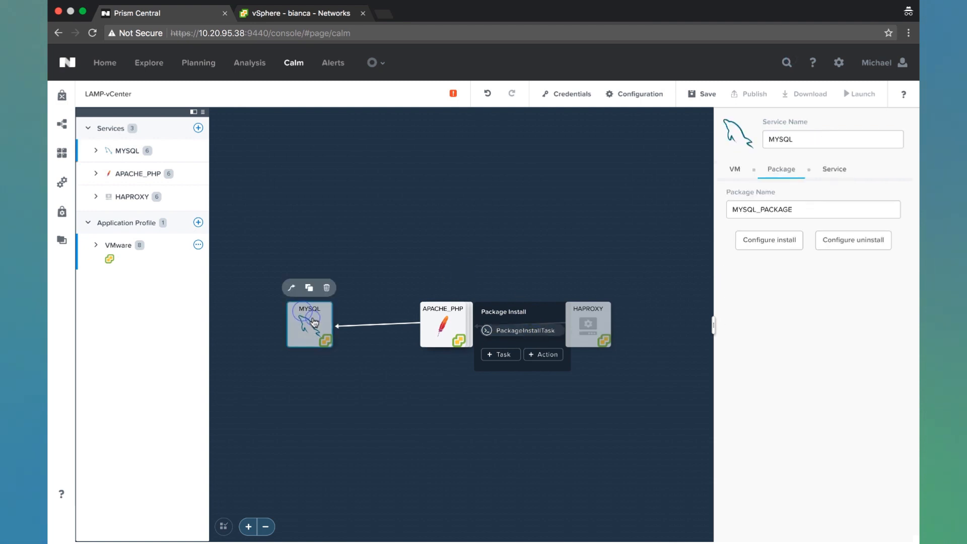
{"action": "left_click", "coordinate": [521, 330]}
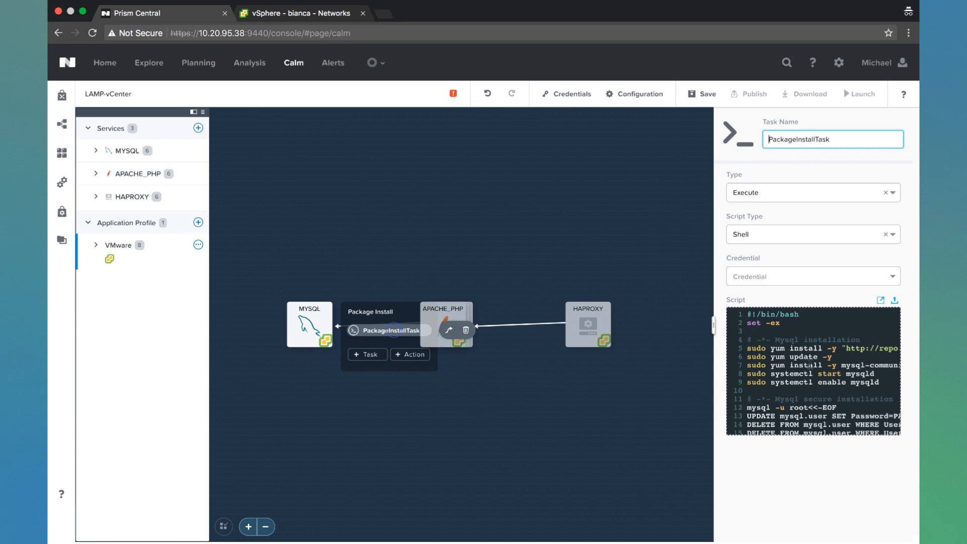
{"action": "left_click", "coordinate": [809, 276]}
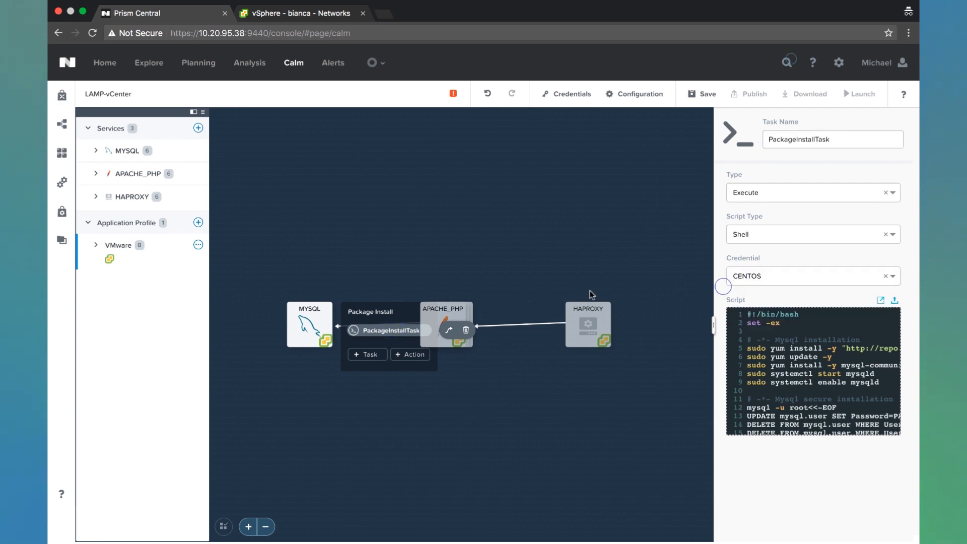
{"action": "mouse_move", "coordinate": [561, 304]}
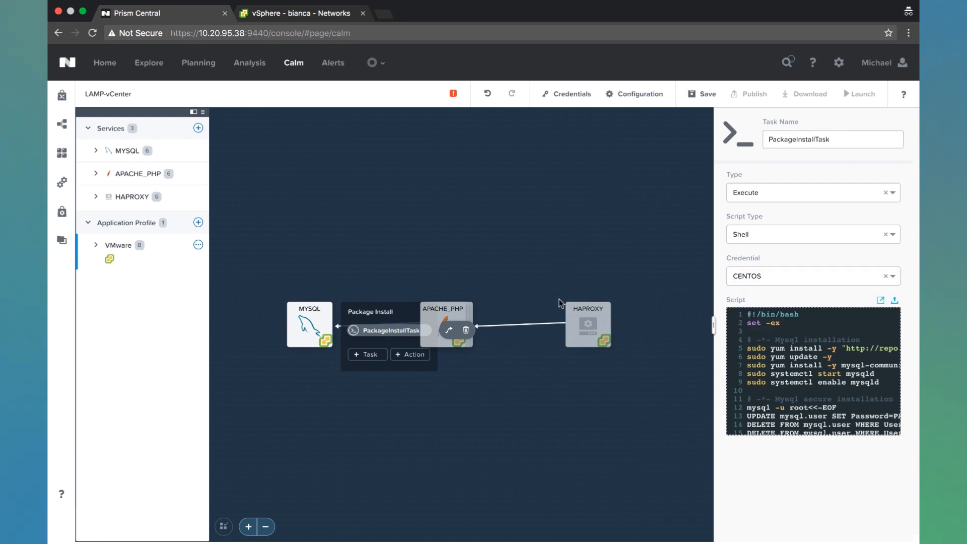
{"action": "mouse_move", "coordinate": [468, 302]}
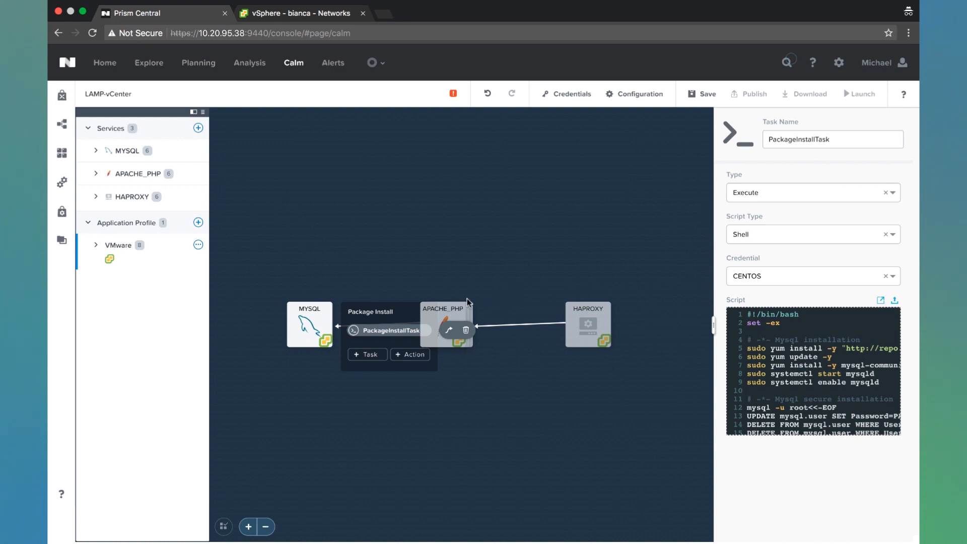
{"action": "left_click", "coordinate": [443, 324]}
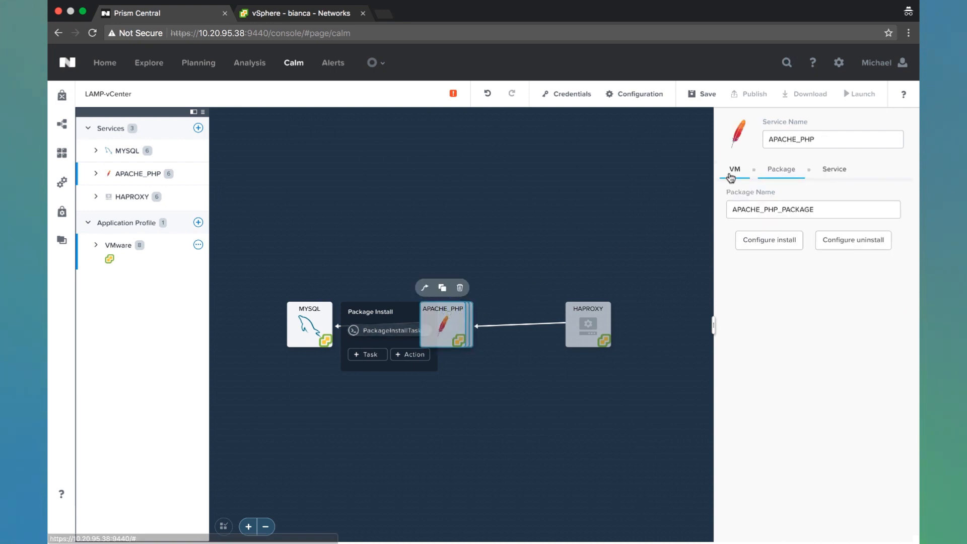
- Review APACHE_PHP's VM configuration and save the LAMP-vCenter blueprint
{"action": "left_click", "coordinate": [734, 170]}
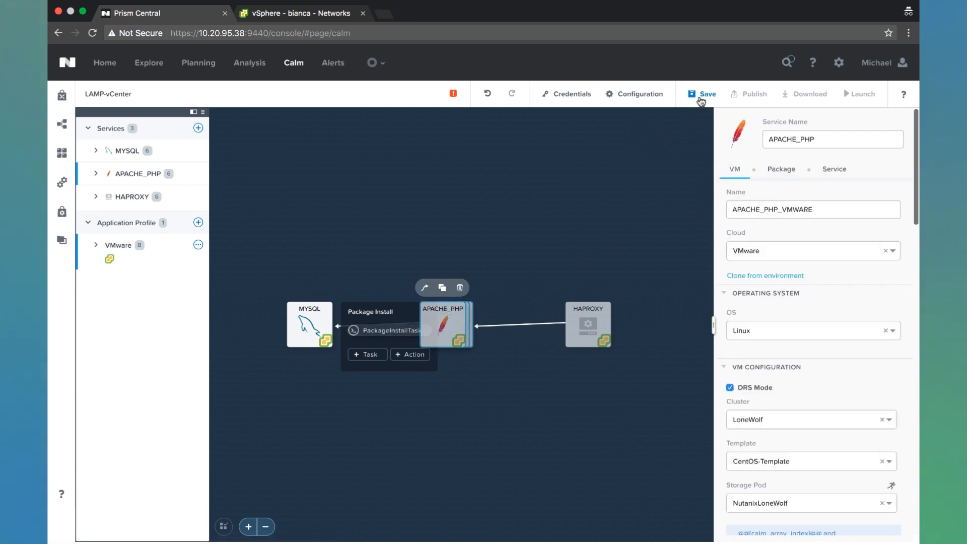
{"action": "left_click", "coordinate": [707, 94]}
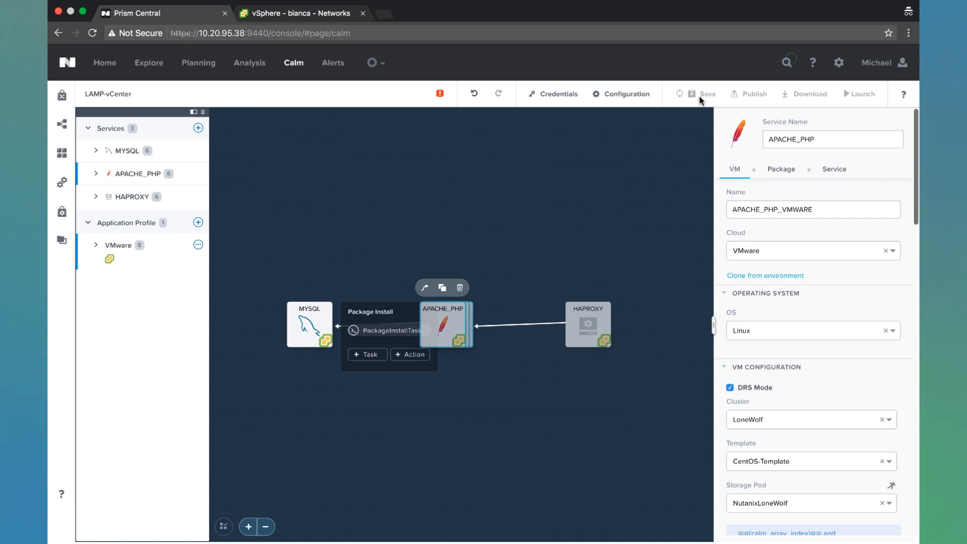
{"action": "left_click", "coordinate": [709, 94]}
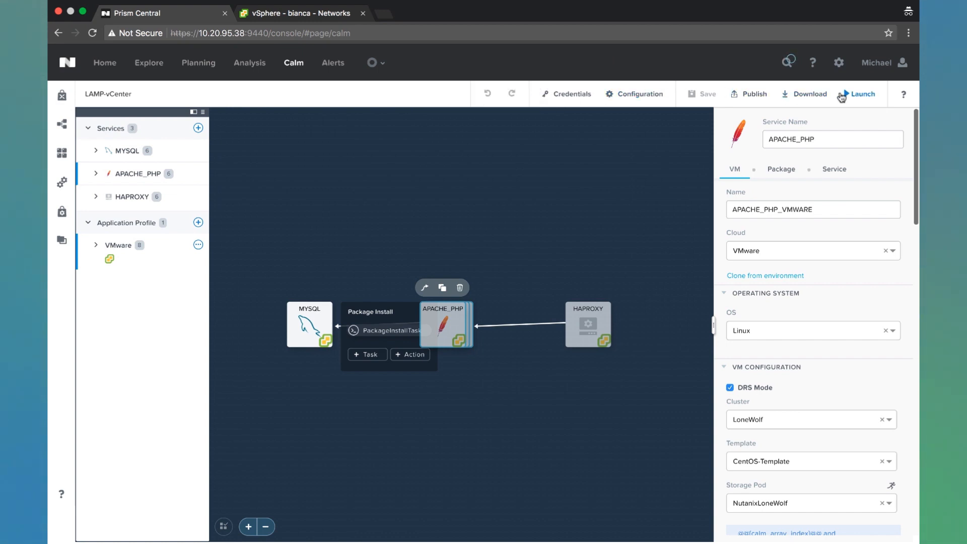
- Launch the blueprint as application lamp-demo with the VMware profile and create it
{"action": "left_click", "coordinate": [861, 94]}
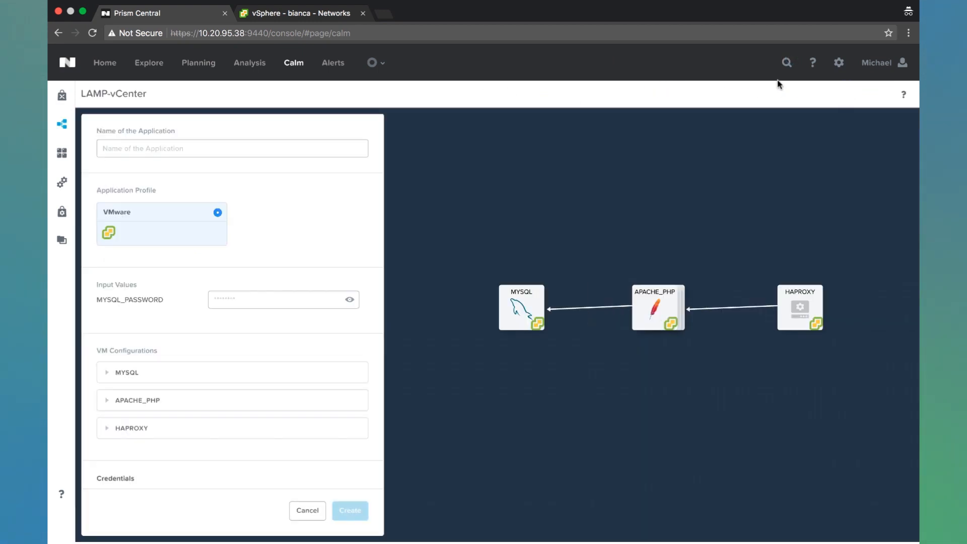
{"action": "left_click", "coordinate": [232, 148]}
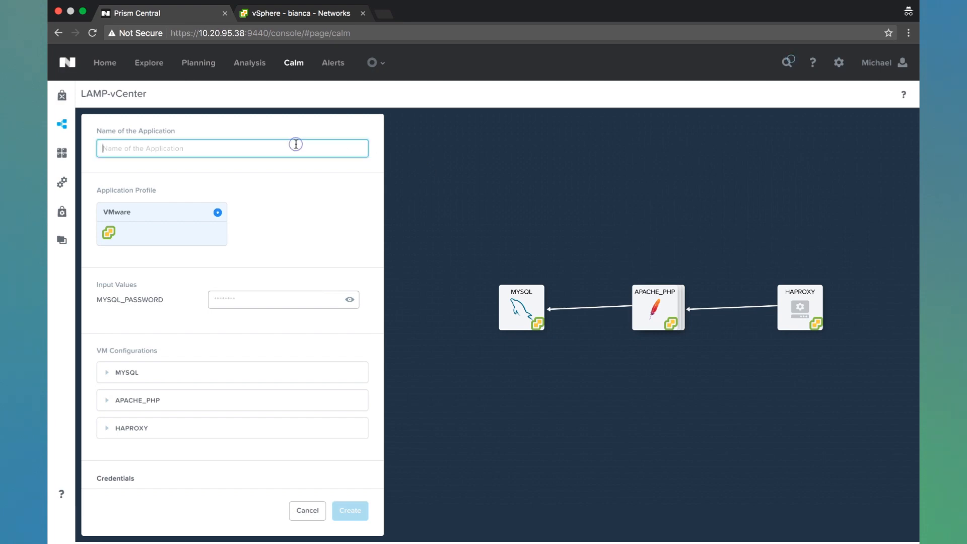
{"action": "type", "text": "lamp"}
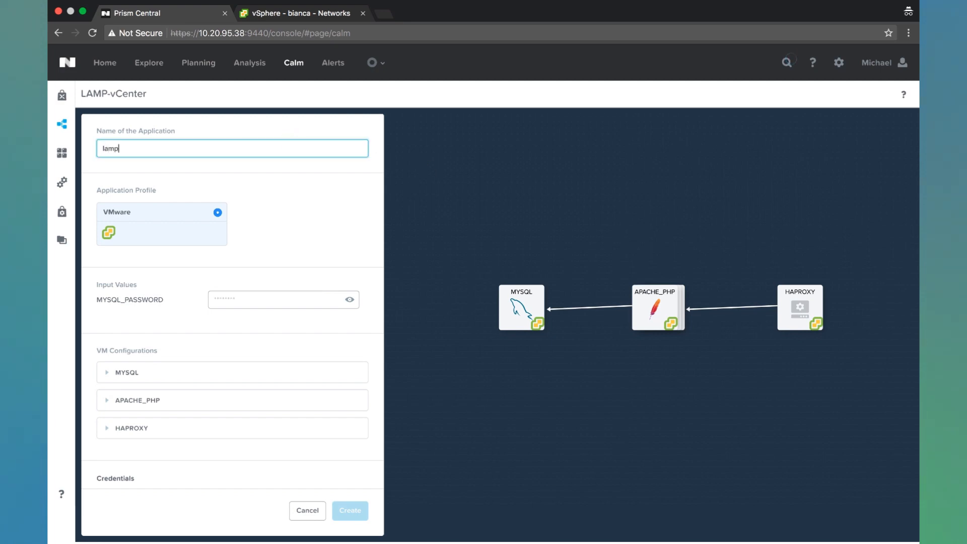
{"action": "type", "text": "-demo"}
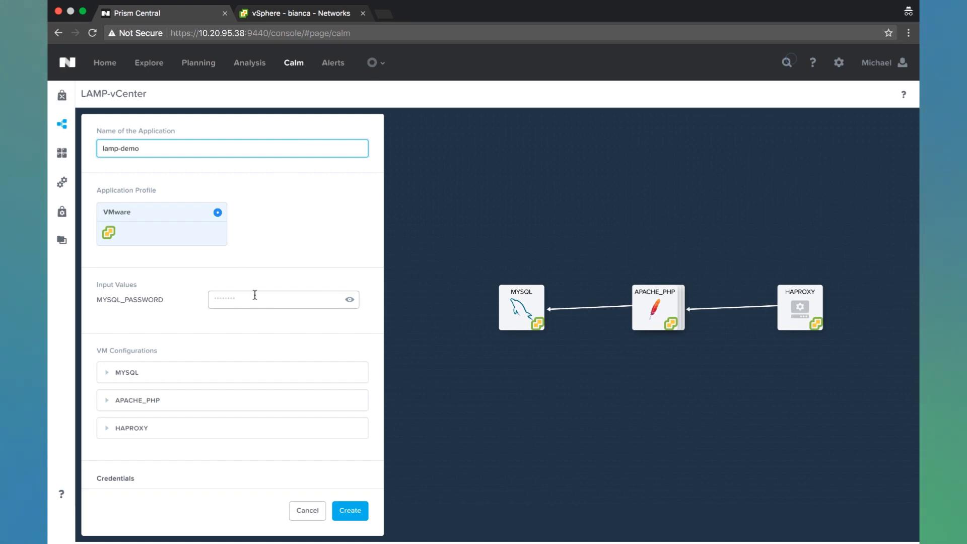
{"action": "mouse_move", "coordinate": [320, 419]}
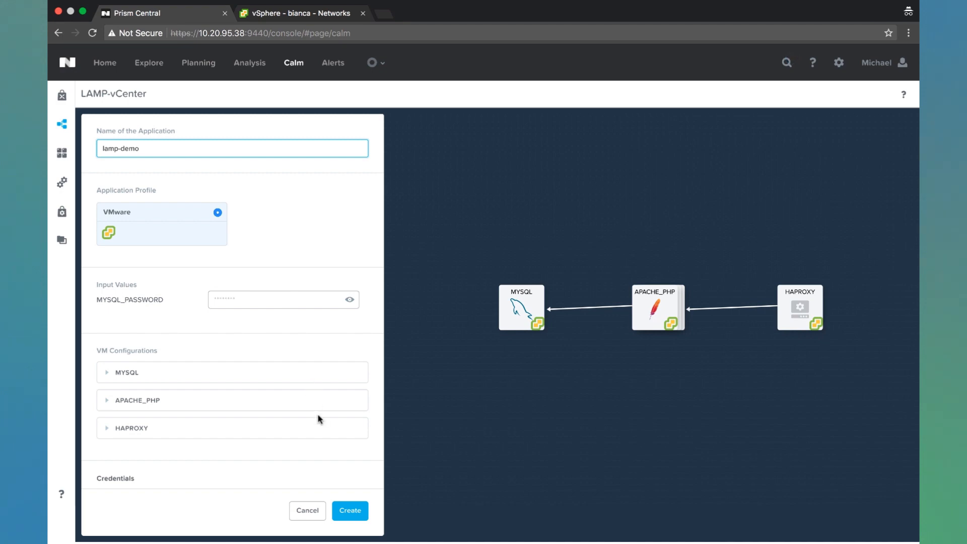
{"action": "left_click", "coordinate": [350, 511]}
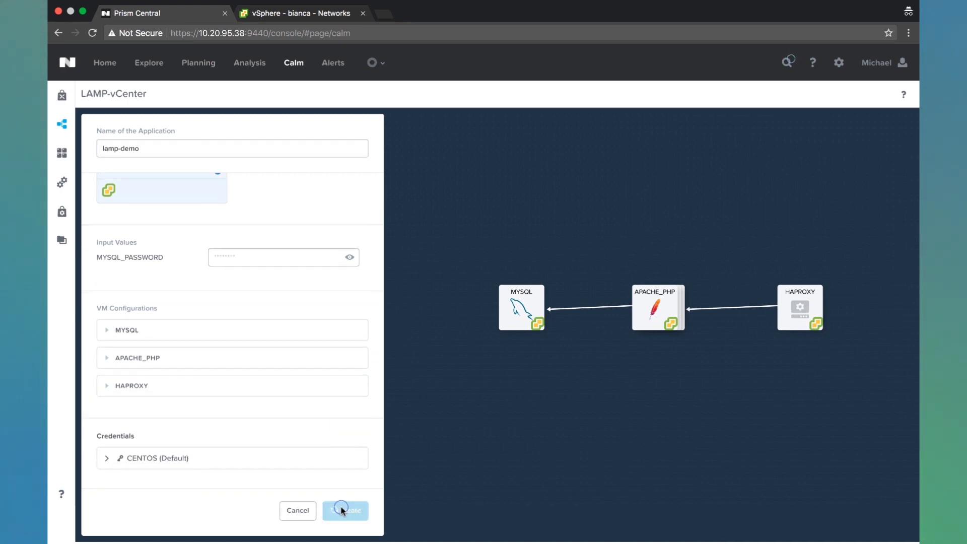
{"action": "left_click", "coordinate": [350, 510]}
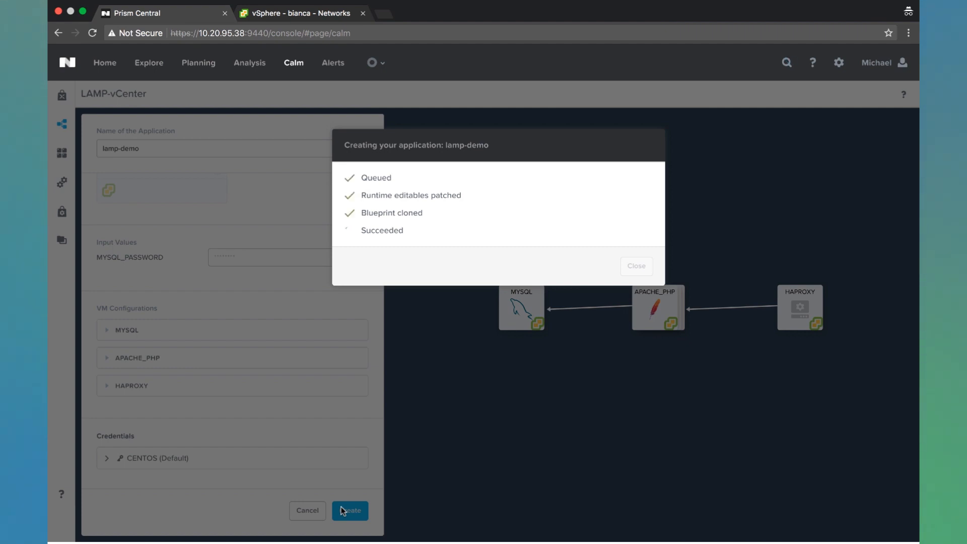
- Dismiss the creation progress to view the lamp-demo overview with 4 VMs on
{"action": "left_click", "coordinate": [635, 266]}
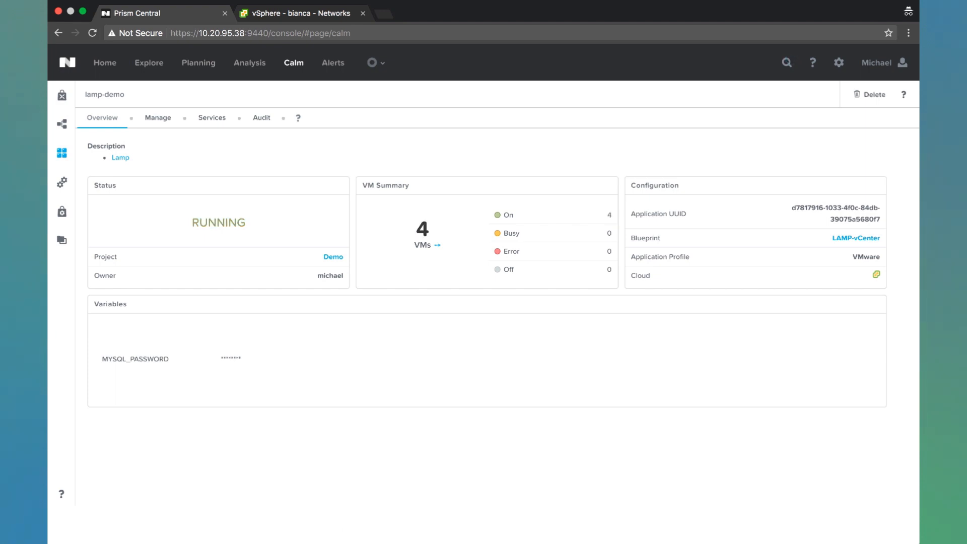
- Reload the vSphere Client inventory to show the new ha-, php-0, php-1 and sql- VMs
{"action": "left_click", "coordinate": [301, 13]}
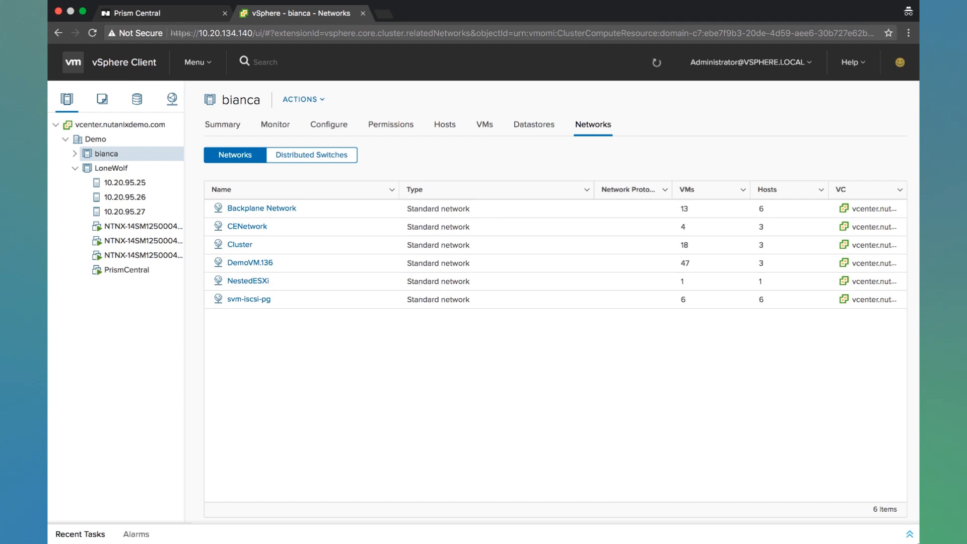
{"action": "mouse_move", "coordinate": [578, 78]}
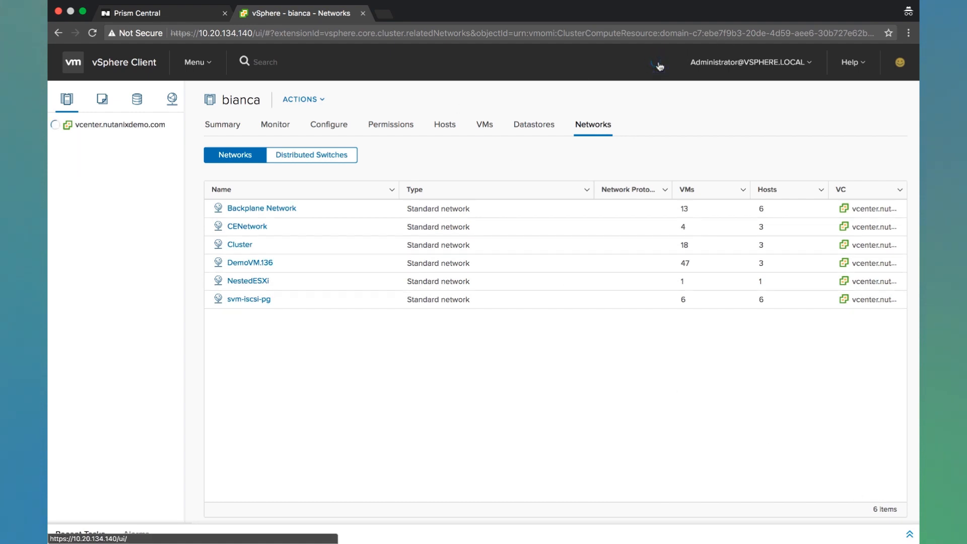
{"action": "left_click", "coordinate": [54, 125]}
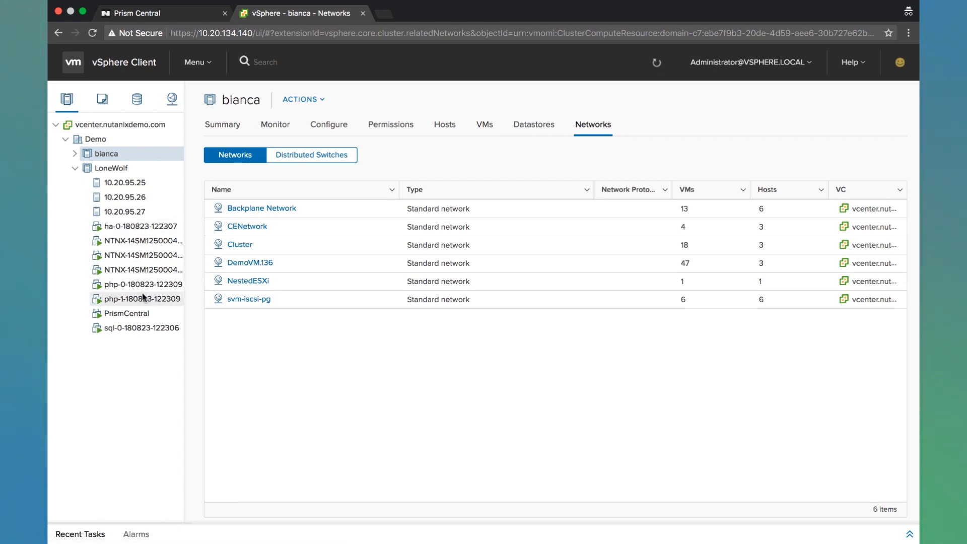
{"action": "mouse_move", "coordinate": [310, 356]}
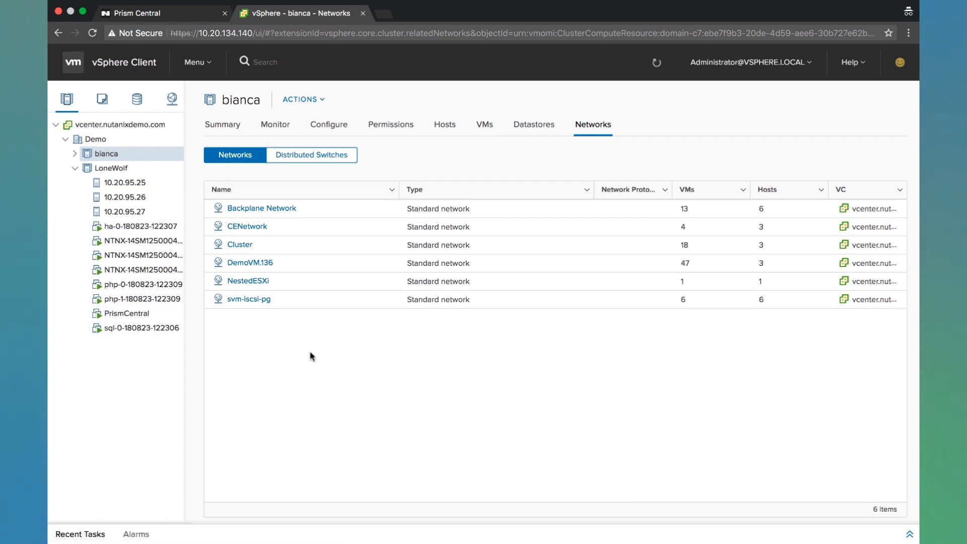
- Open lamp-demo's Lamp link to reach the Apache test page at 10.20.95.60
{"action": "left_click", "coordinate": [136, 13]}
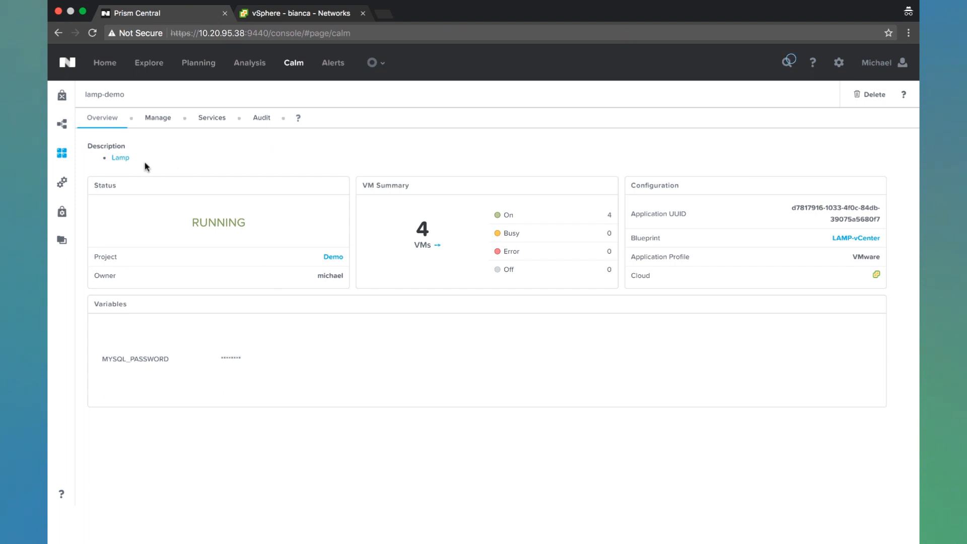
{"action": "mouse_move", "coordinate": [119, 158]}
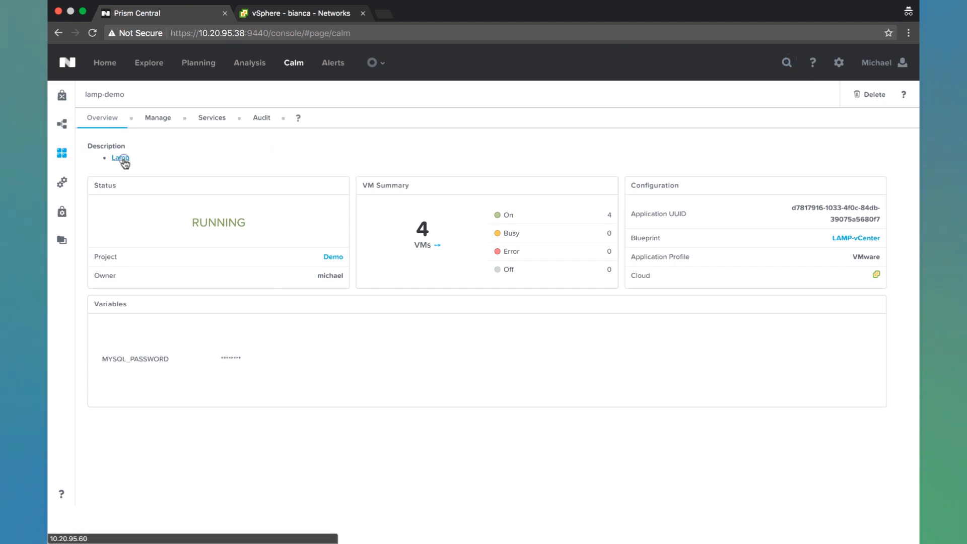
{"action": "left_click", "coordinate": [120, 158]}
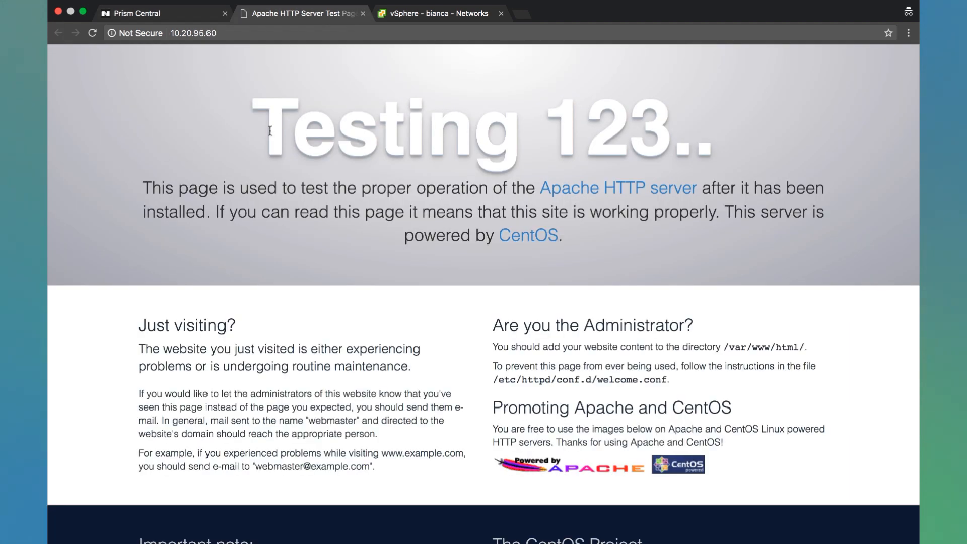
{"action": "mouse_move", "coordinate": [712, 125]}
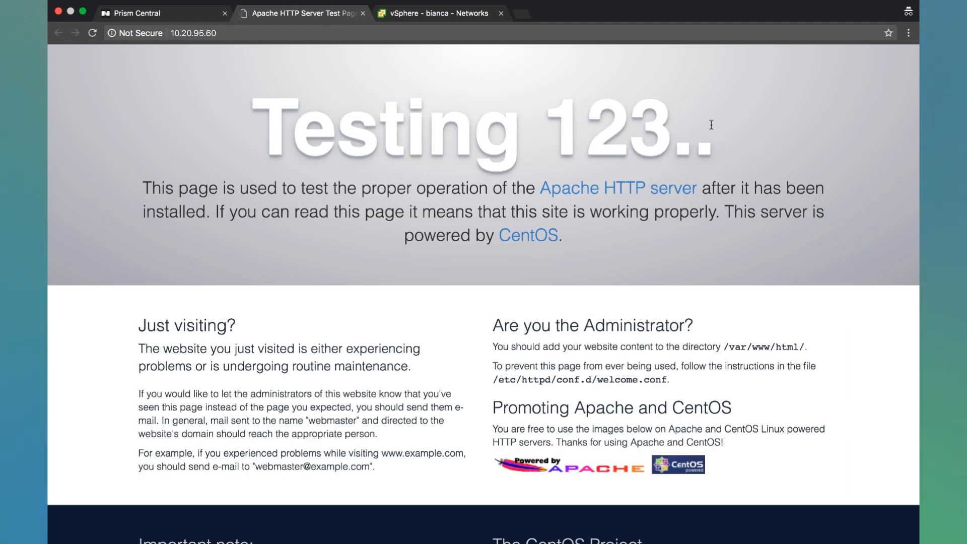
- Return to the lamp-demo overview showing the application RUNNING with 4 VMs on
{"action": "left_click", "coordinate": [149, 13]}
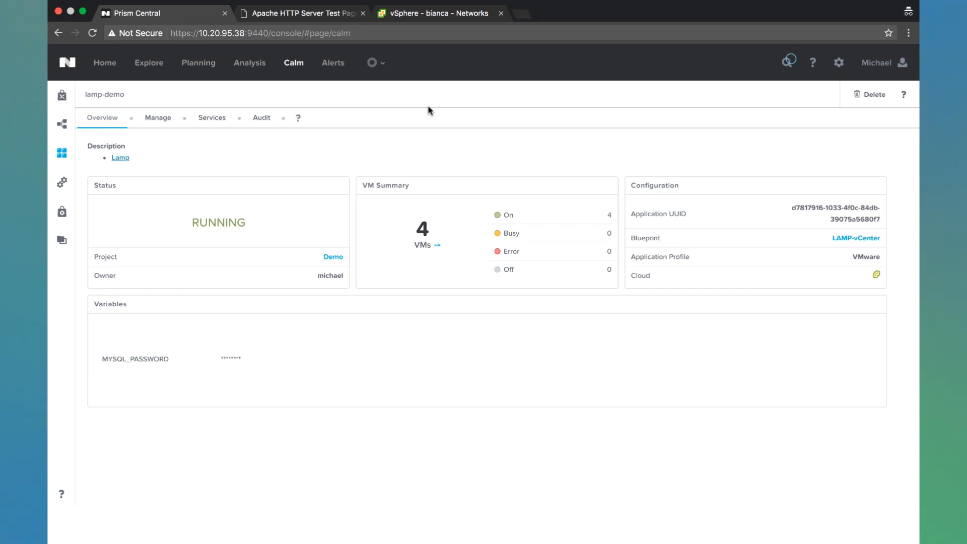
{"action": "left_click", "coordinate": [788, 62]}
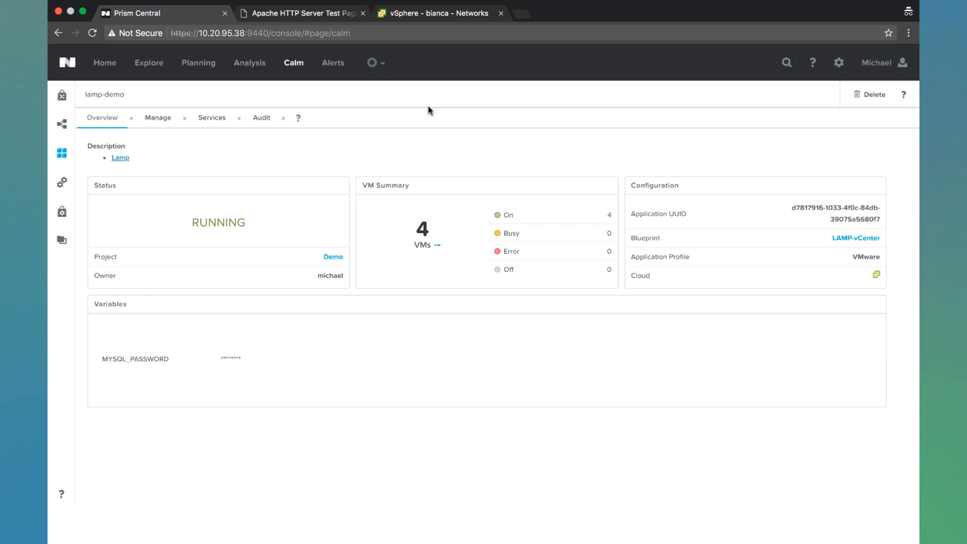